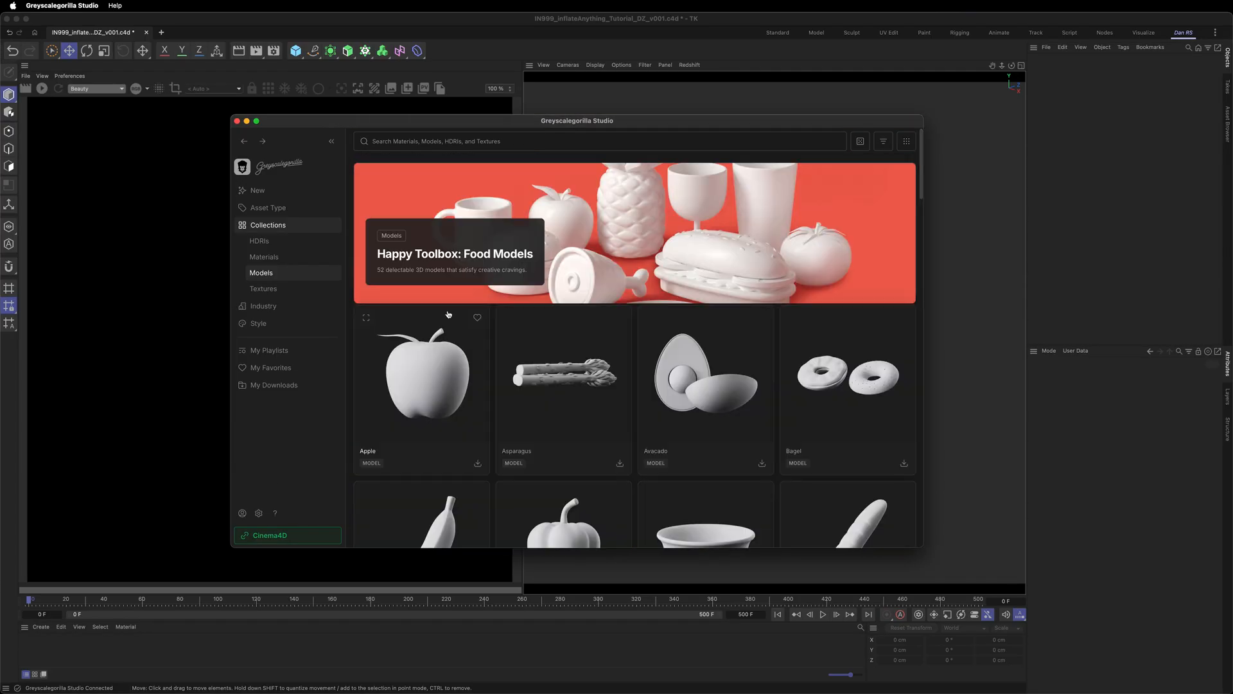
- Import the Ham model from the Food Models collection into the scene
{"action": "scroll", "scroll_direction": "down", "scroll_amount": 3}
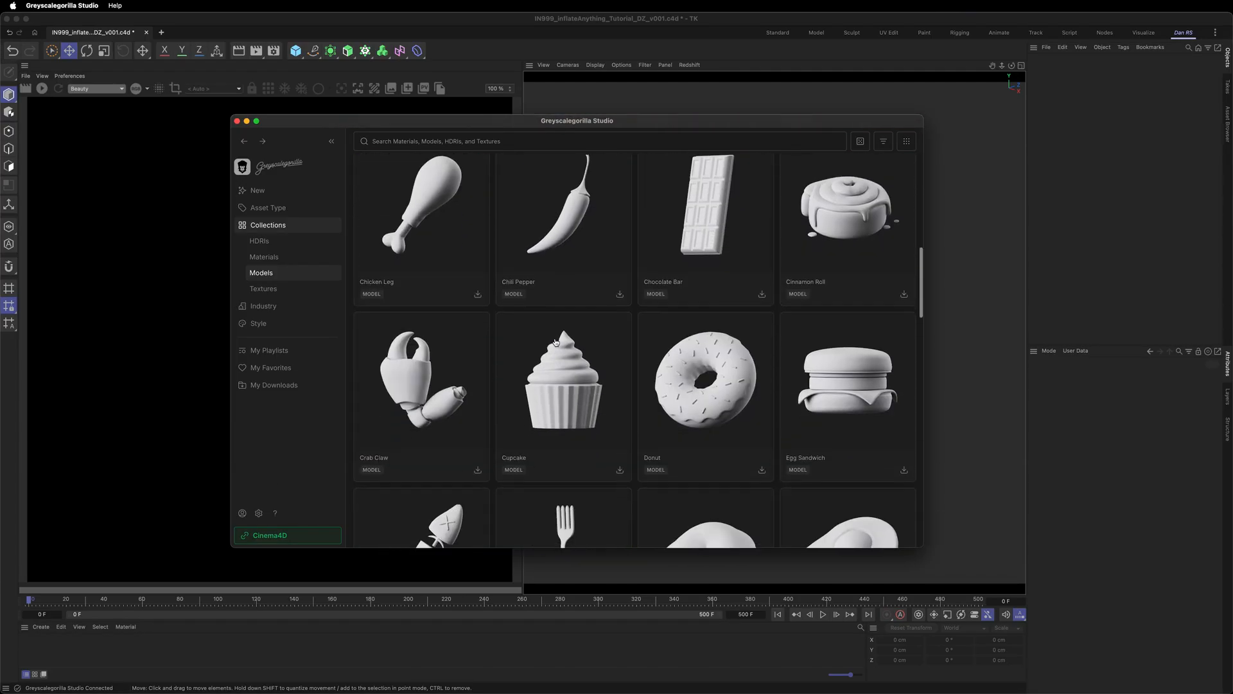
{"action": "scroll", "scroll_direction": "down", "scroll_amount": 3}
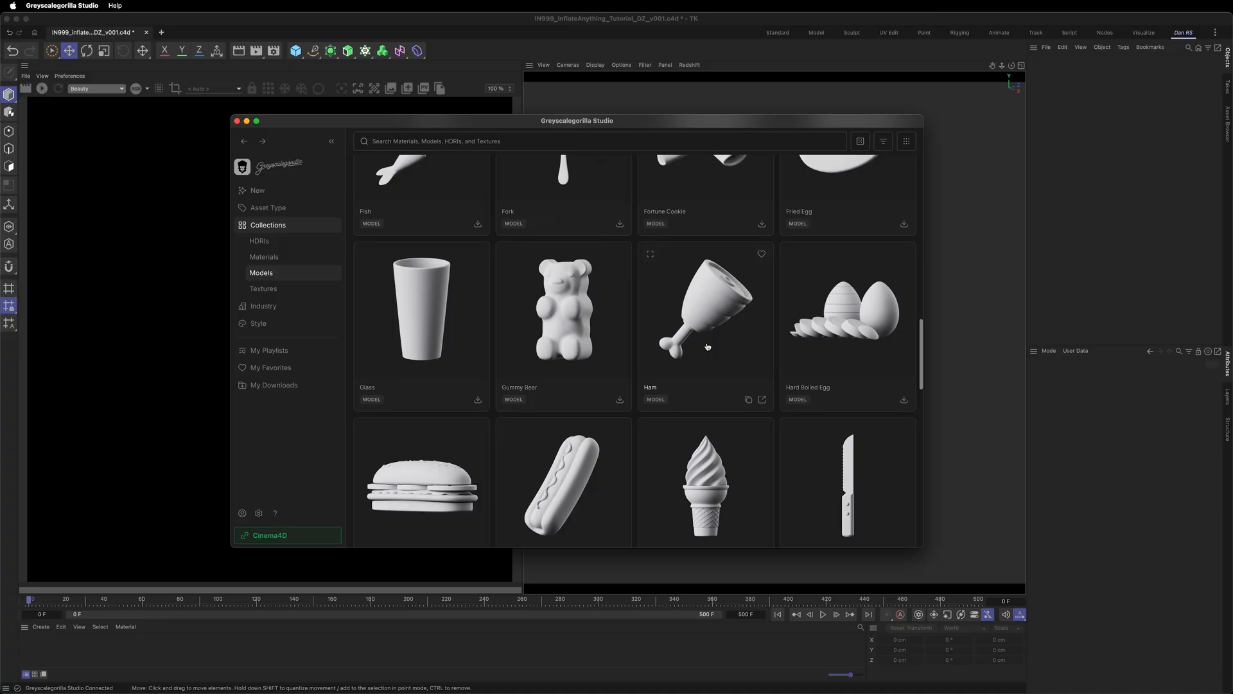
{"action": "left_click", "coordinate": [761, 399]}
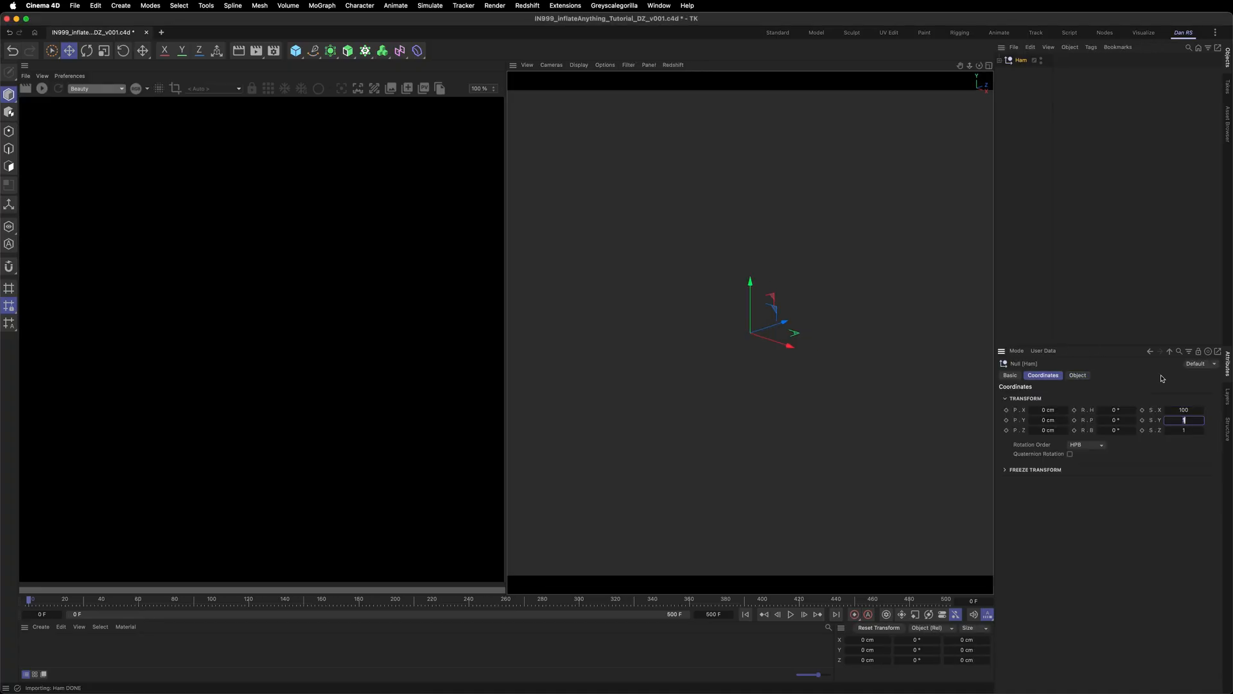
- Scale the Ham to 100 and wrap it in Subdivision Surface, Connect and Remesh generators
{"action": "type", "text": "100"}
{"action": "type", "text": "conn"}
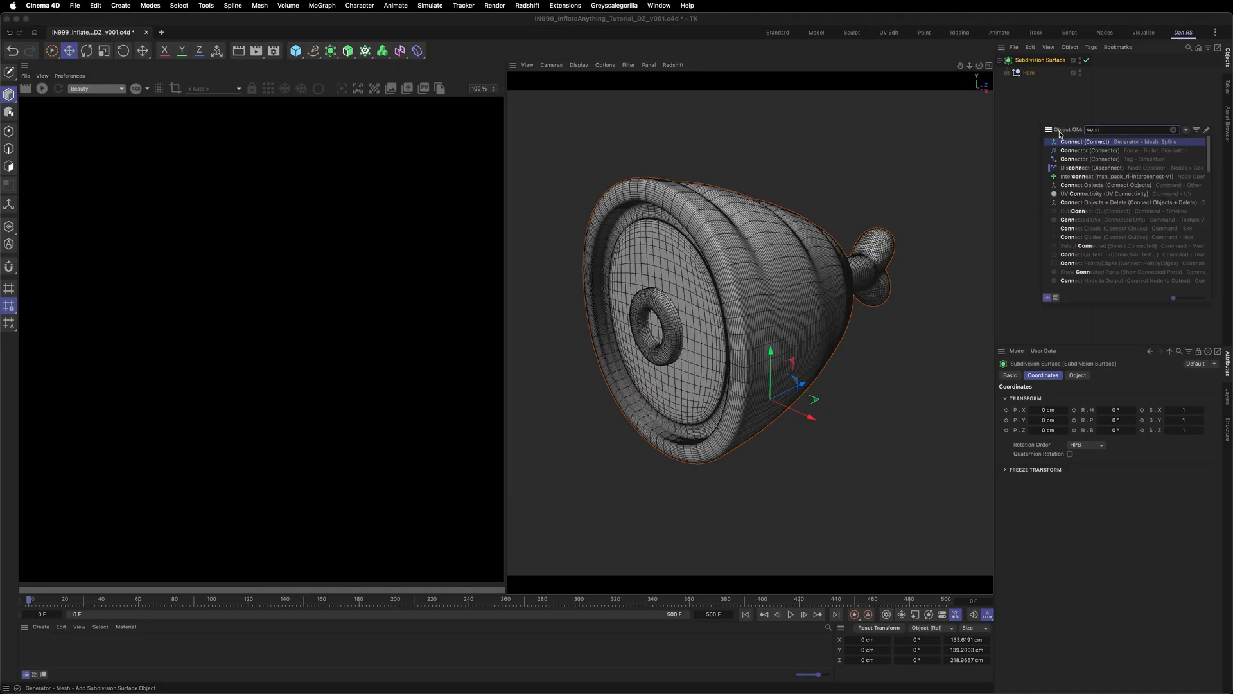
{"action": "left_click", "coordinate": [1088, 141]}
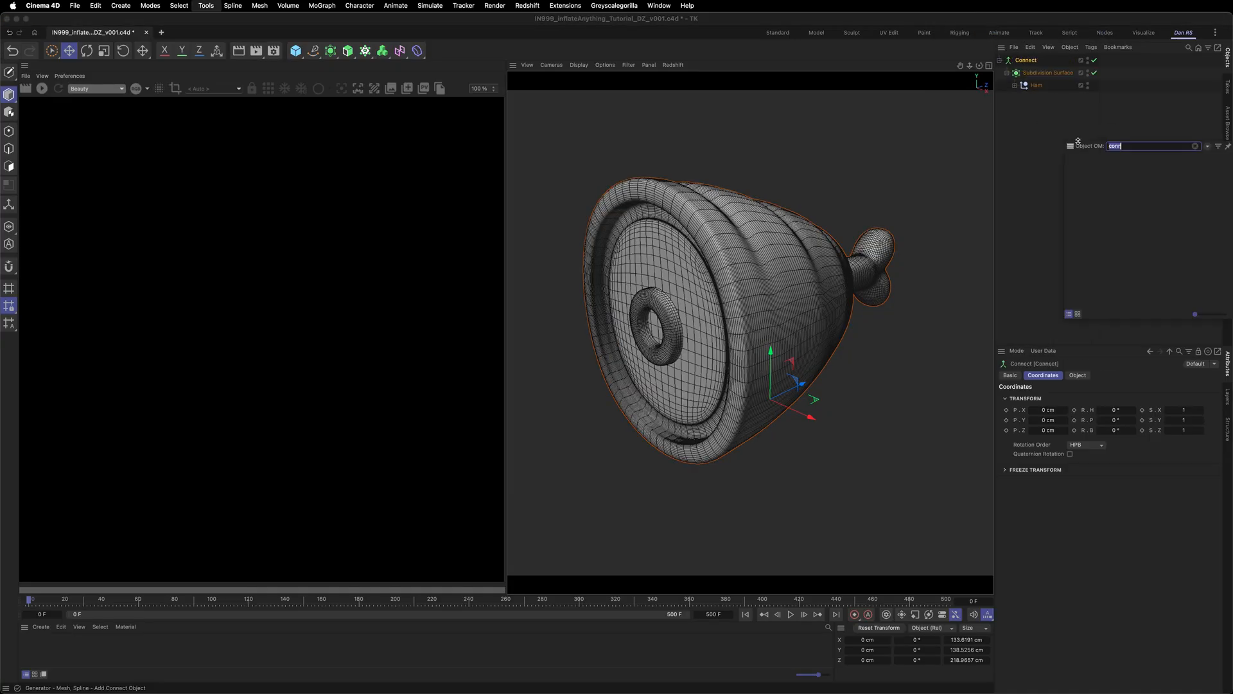
{"action": "type", "text": "rem"}
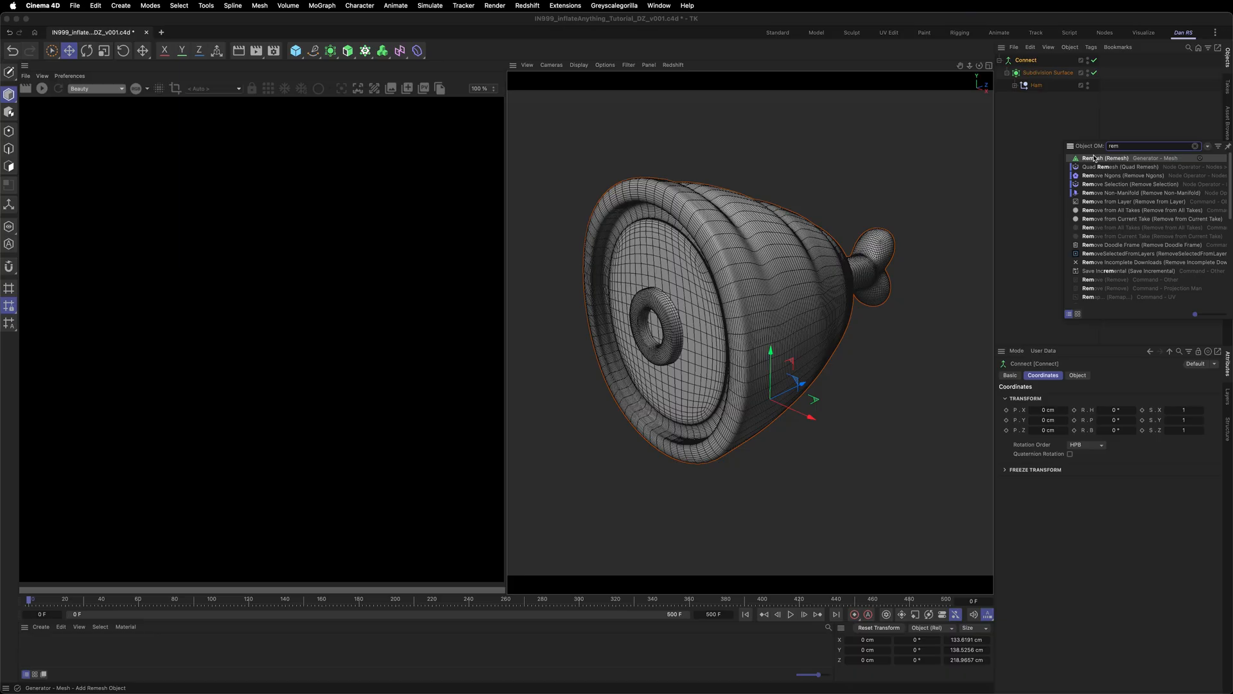
{"action": "left_click", "coordinate": [1097, 157]}
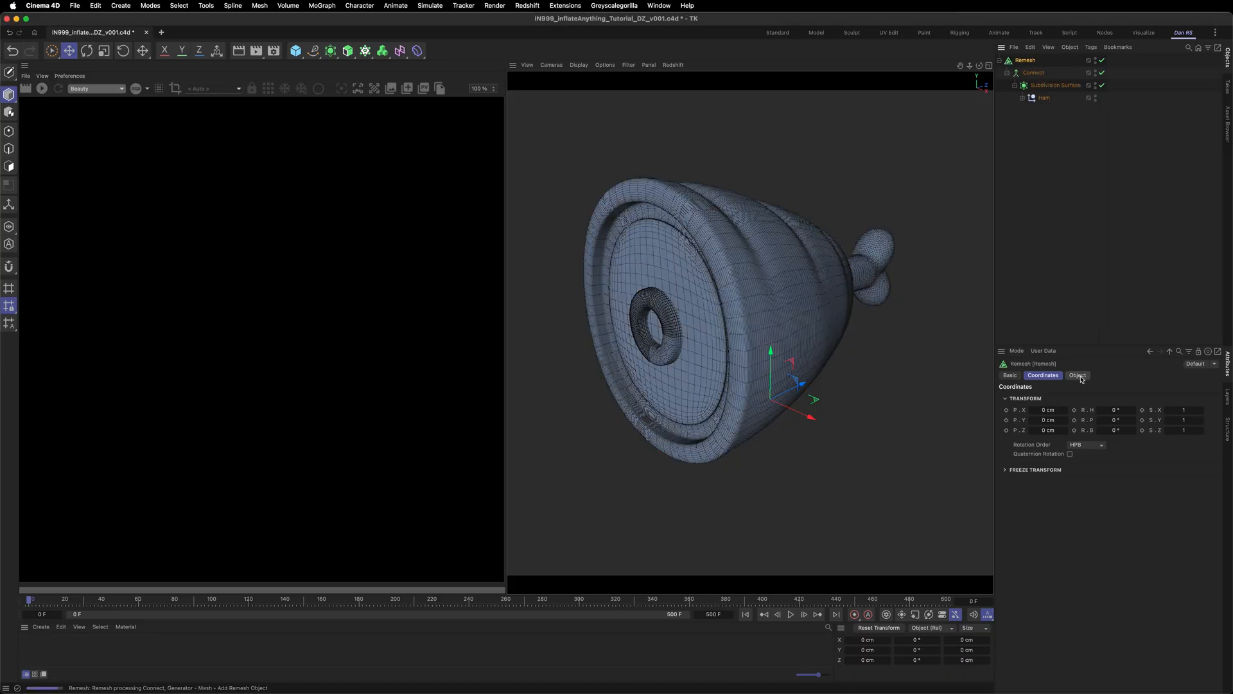
{"action": "left_click", "coordinate": [1076, 375]}
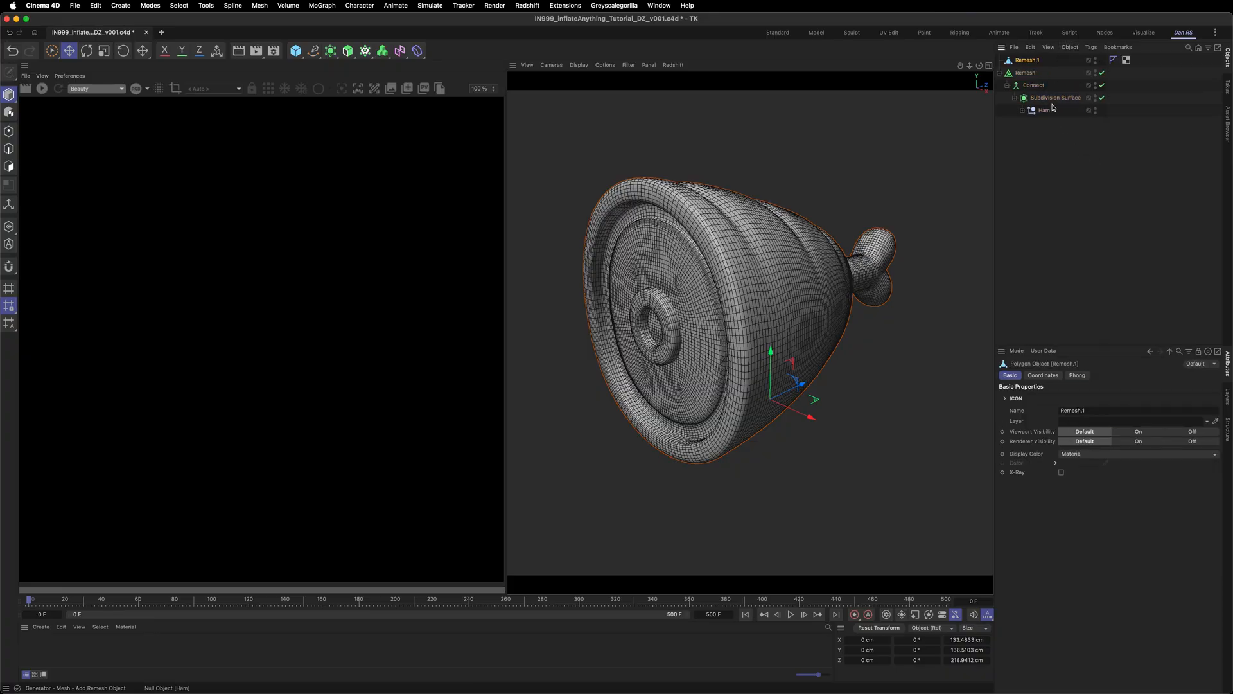
- Create a Simulation null, rename Remesh.1 to Reference and disable the original generator stack
{"action": "left_click", "coordinate": [1025, 72]}
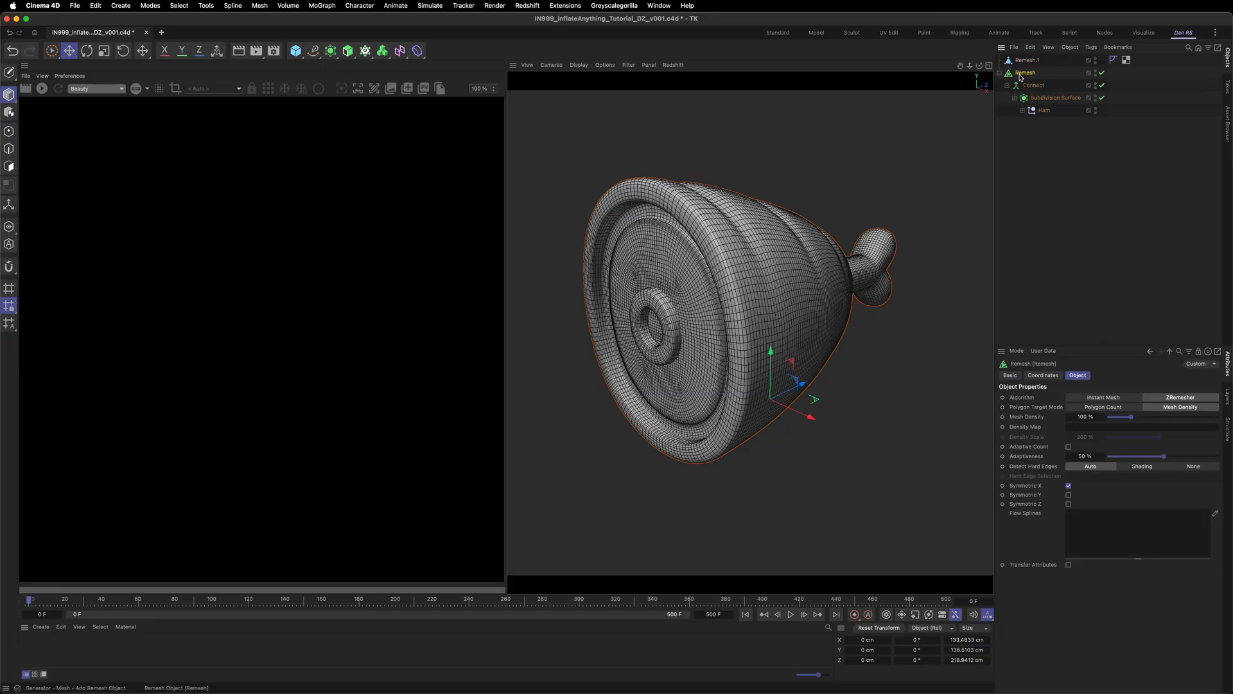
{"action": "left_click", "coordinate": [1029, 72]}
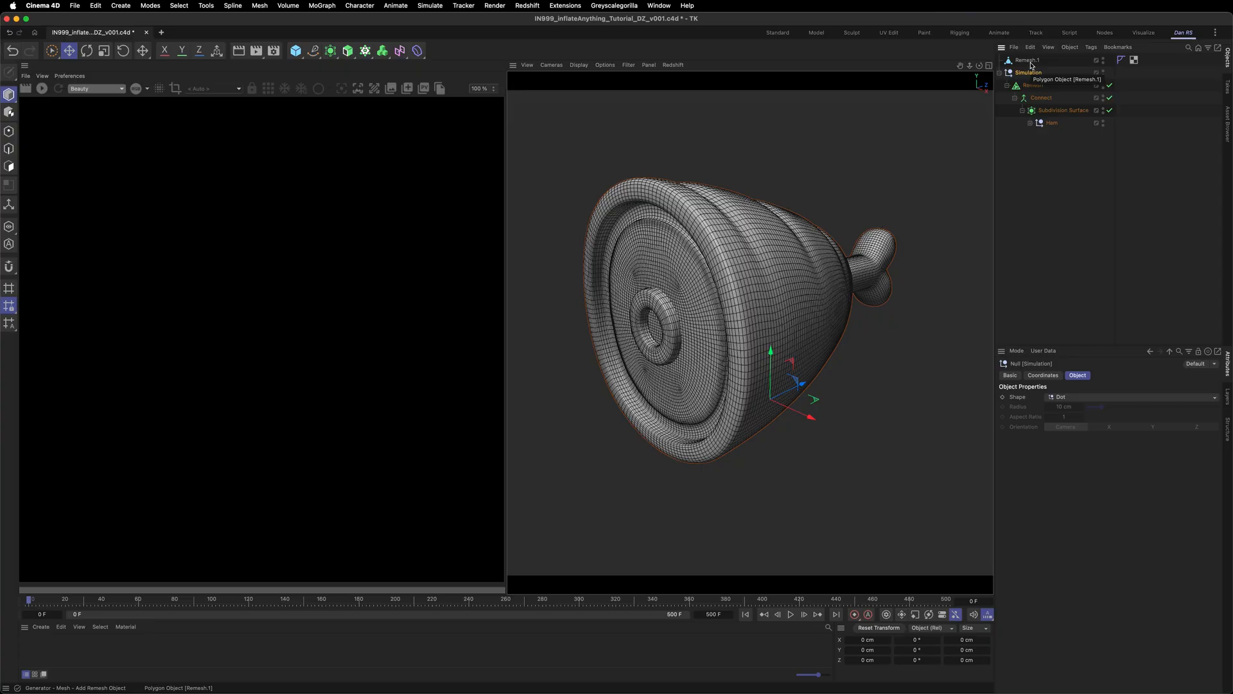
{"action": "left_click", "coordinate": [1028, 60]}
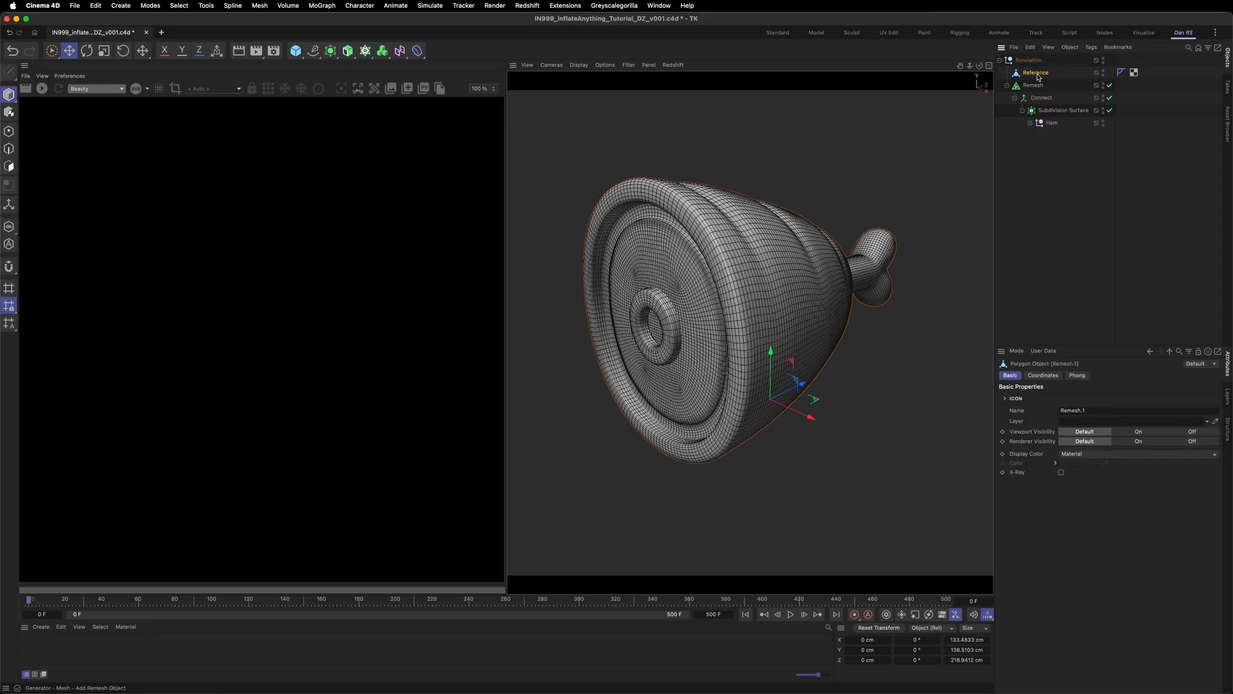
{"action": "left_click", "coordinate": [1036, 72]}
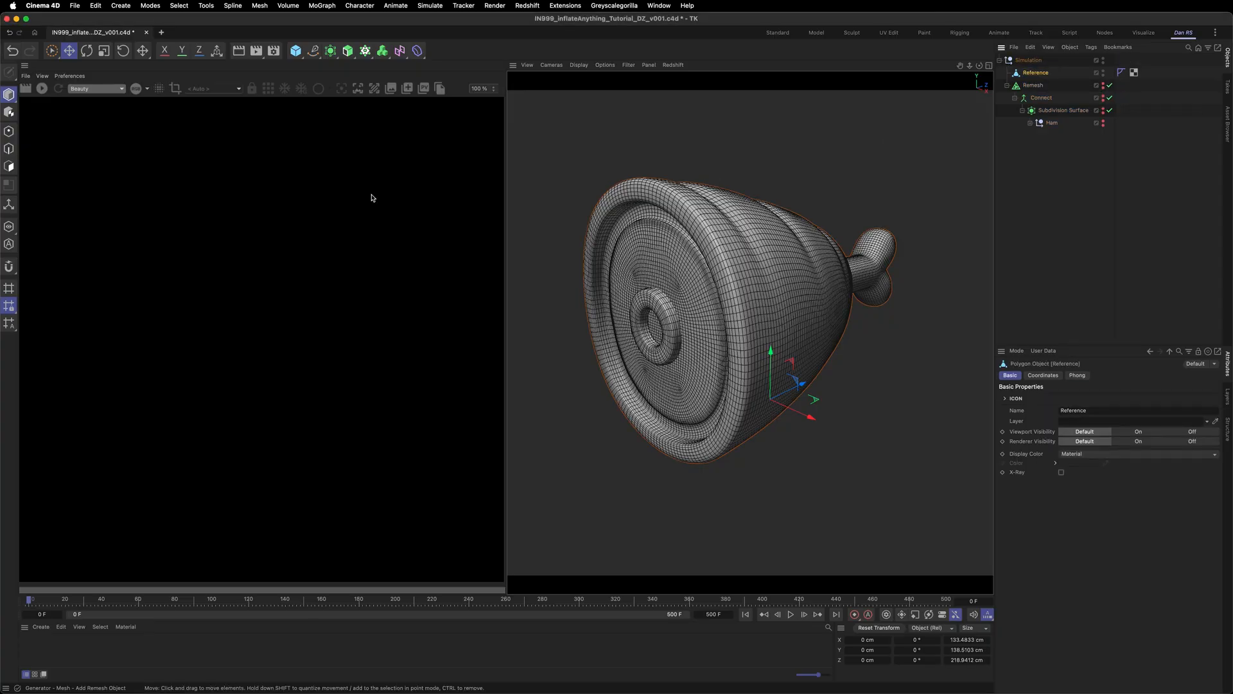
{"action": "left_click", "coordinate": [734, 288]}
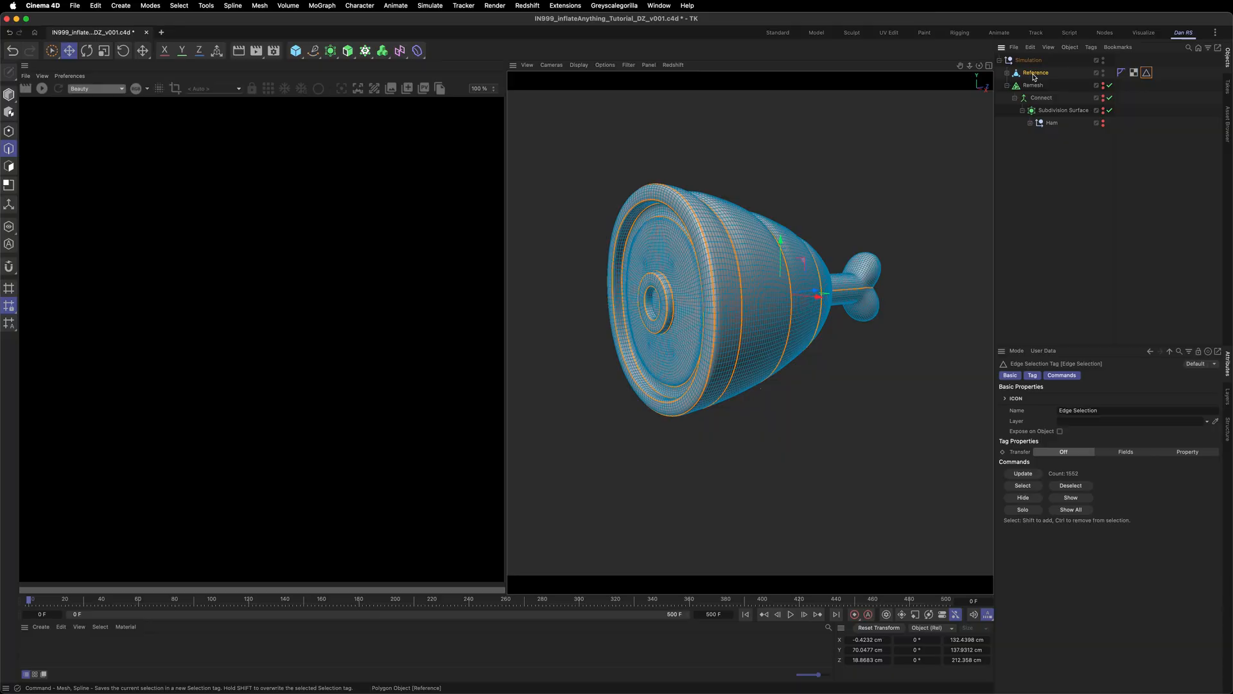
- Build Reference.Spline from the edges and add a Vertex Map tag on Remesh with a radius-mode Spline field
{"action": "left_click", "coordinate": [1007, 72]}
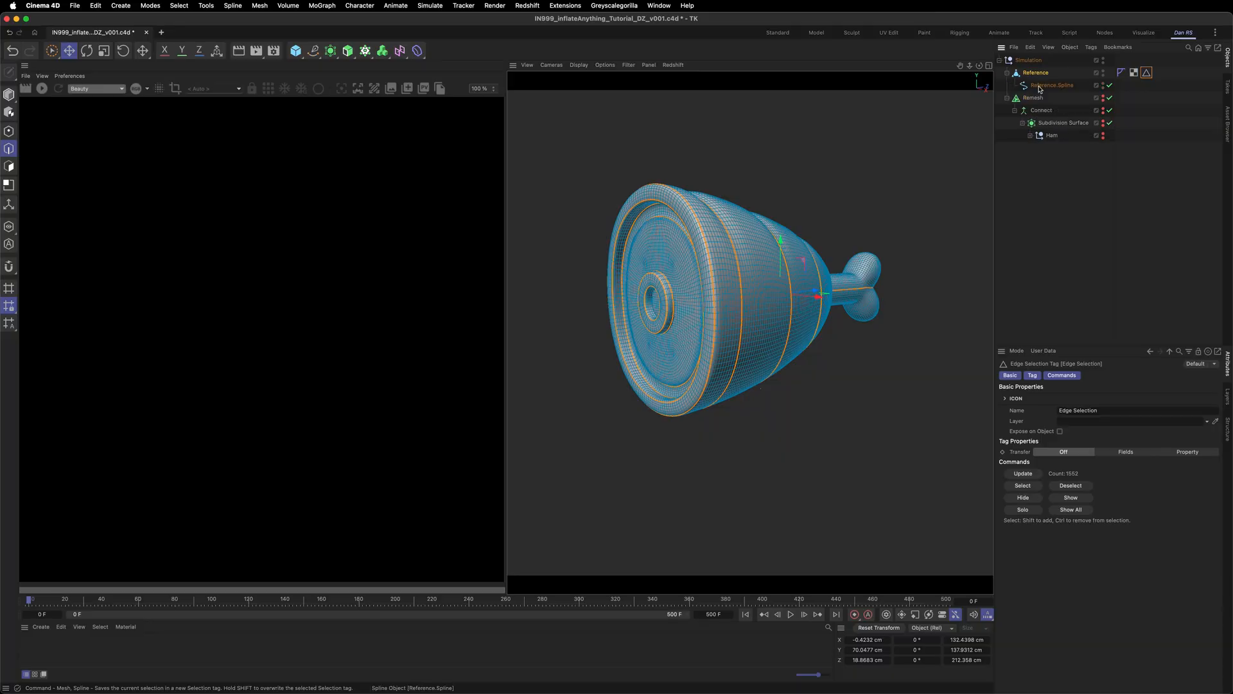
{"action": "left_click", "coordinate": [1033, 96]}
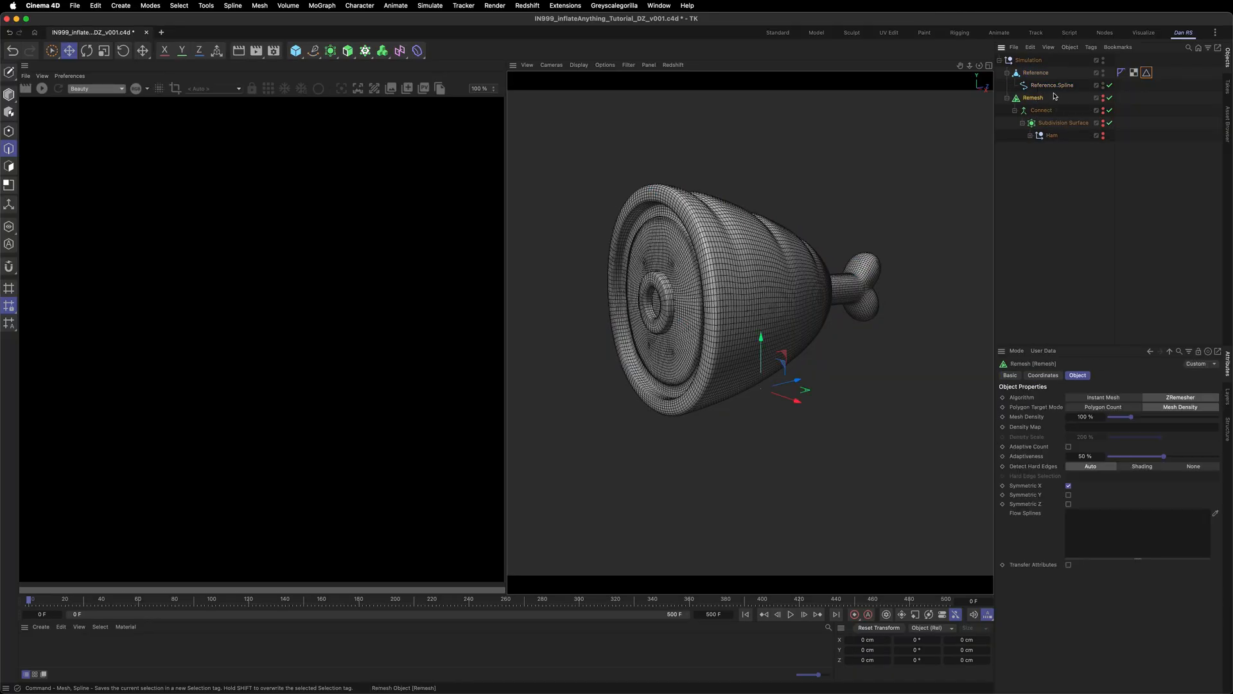
{"action": "left_click", "coordinate": [1102, 98]}
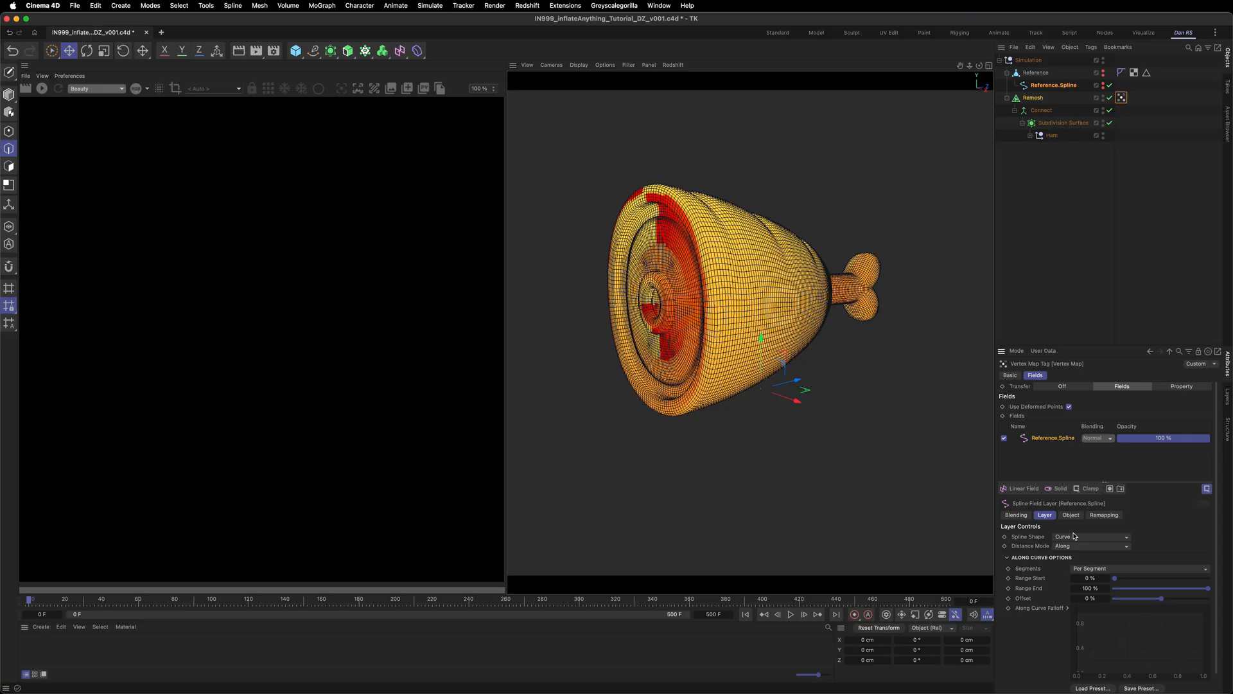
{"action": "left_click", "coordinate": [1092, 544]}
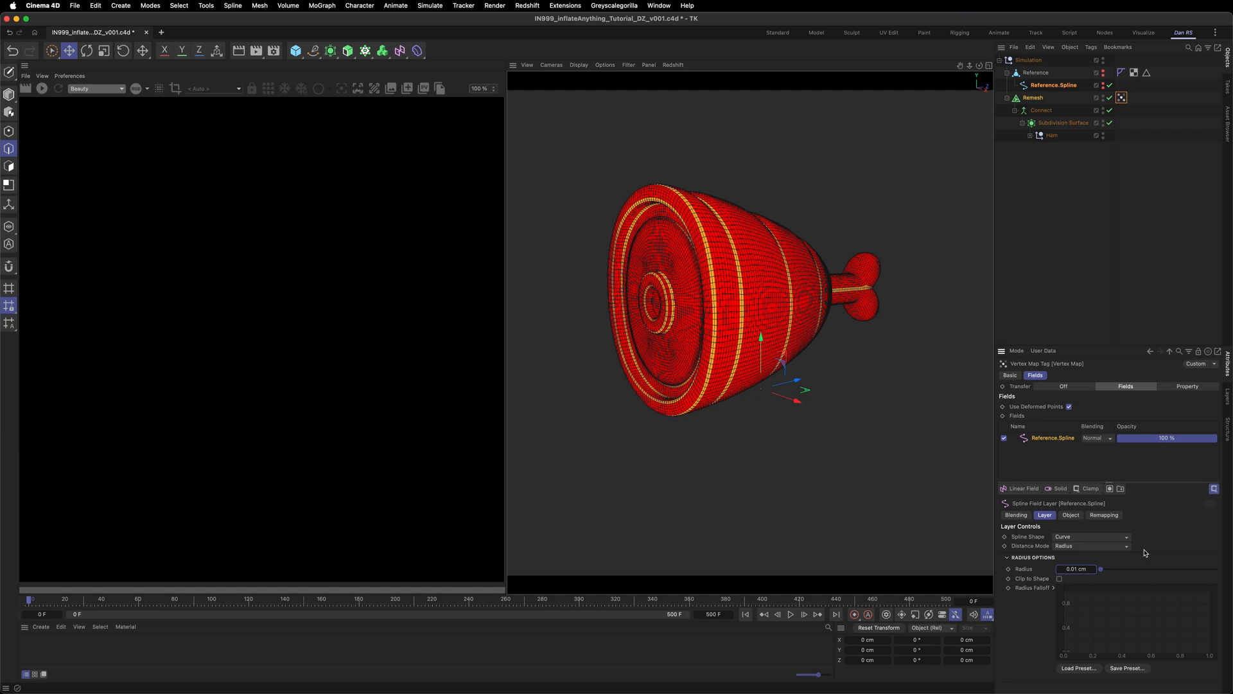
{"action": "mouse_move", "coordinate": [1109, 482]}
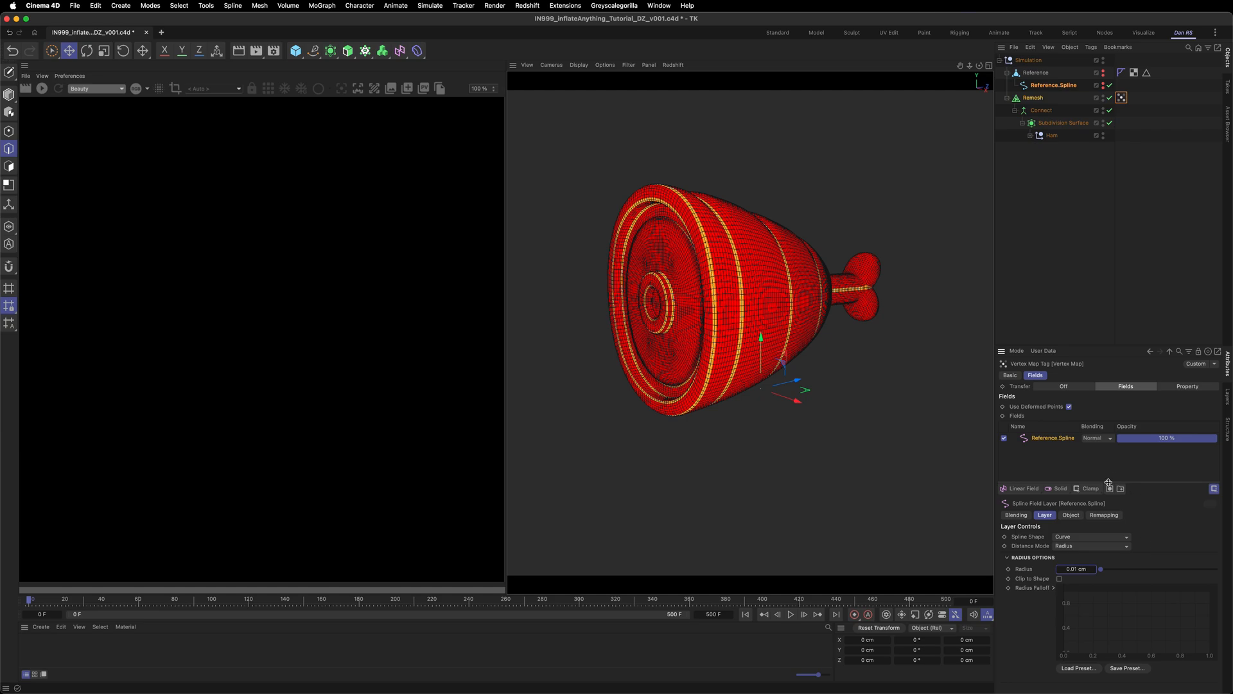
- Add an Invert modifier layer to the vertex map's field list
{"action": "left_click", "coordinate": [1092, 488]}
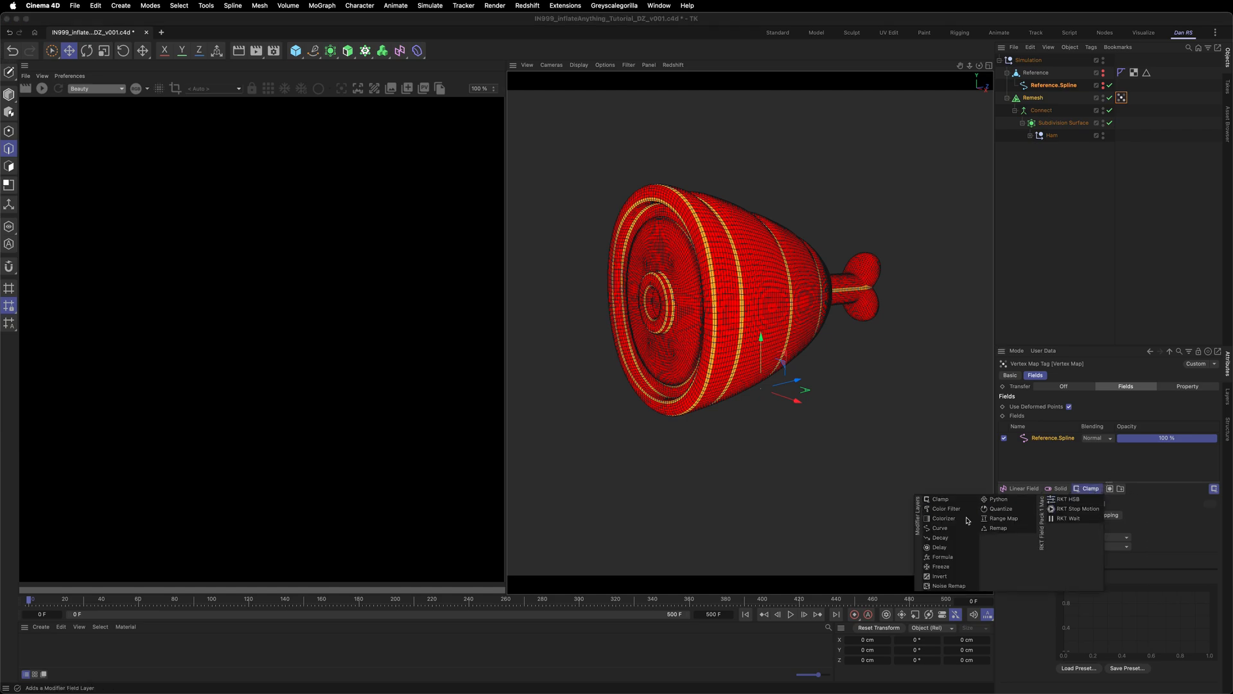
{"action": "left_click", "coordinate": [937, 576]}
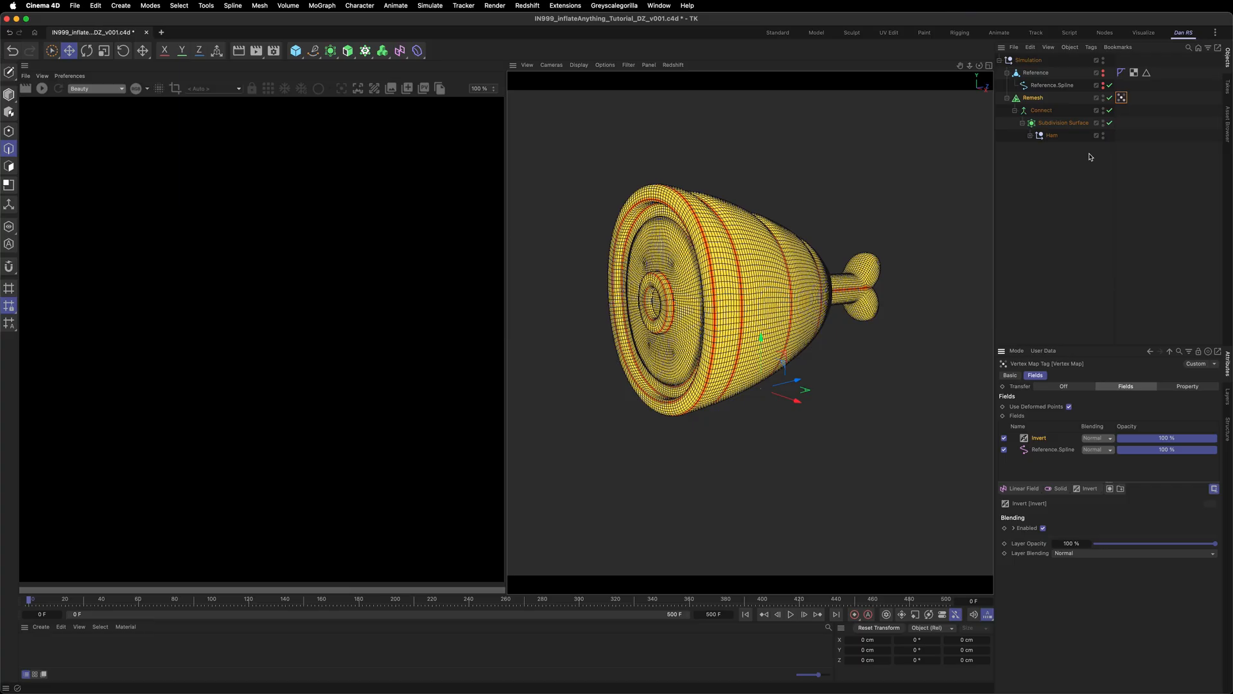
{"action": "left_click", "coordinate": [1033, 98]}
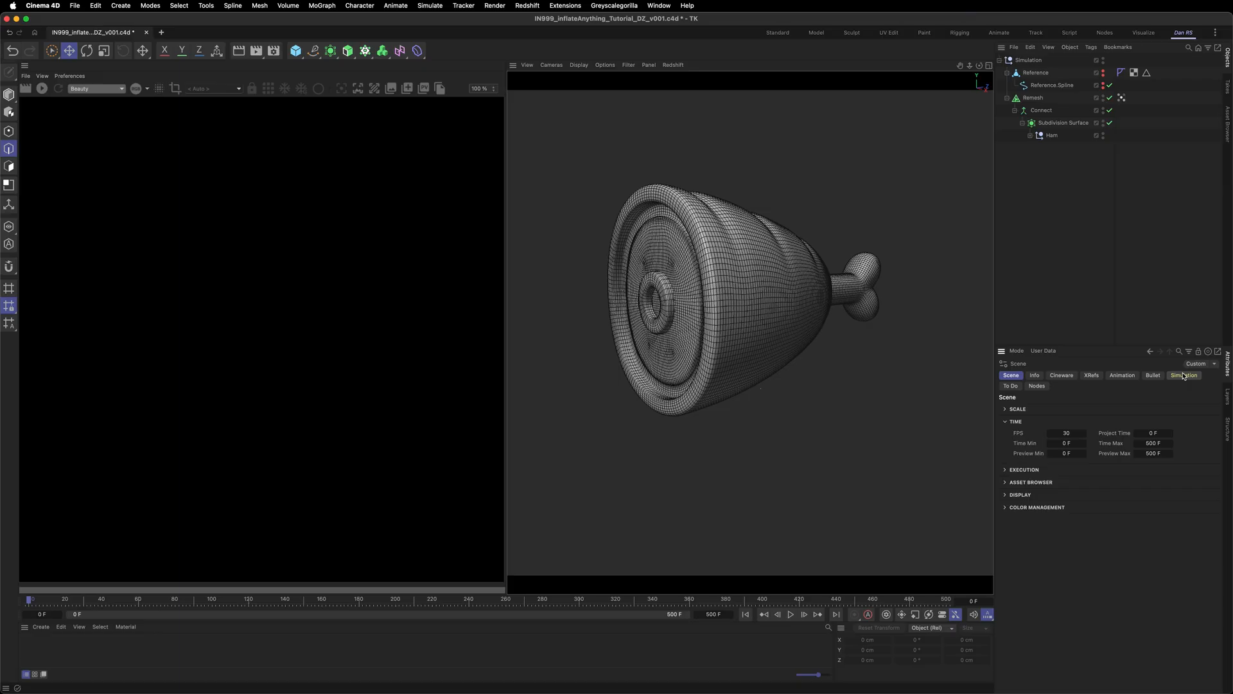
- Set scene simulation to 20 substeps, 1 iteration and 10% damping, then add a Cloth tag to Remesh
{"action": "left_click", "coordinate": [1184, 375]}
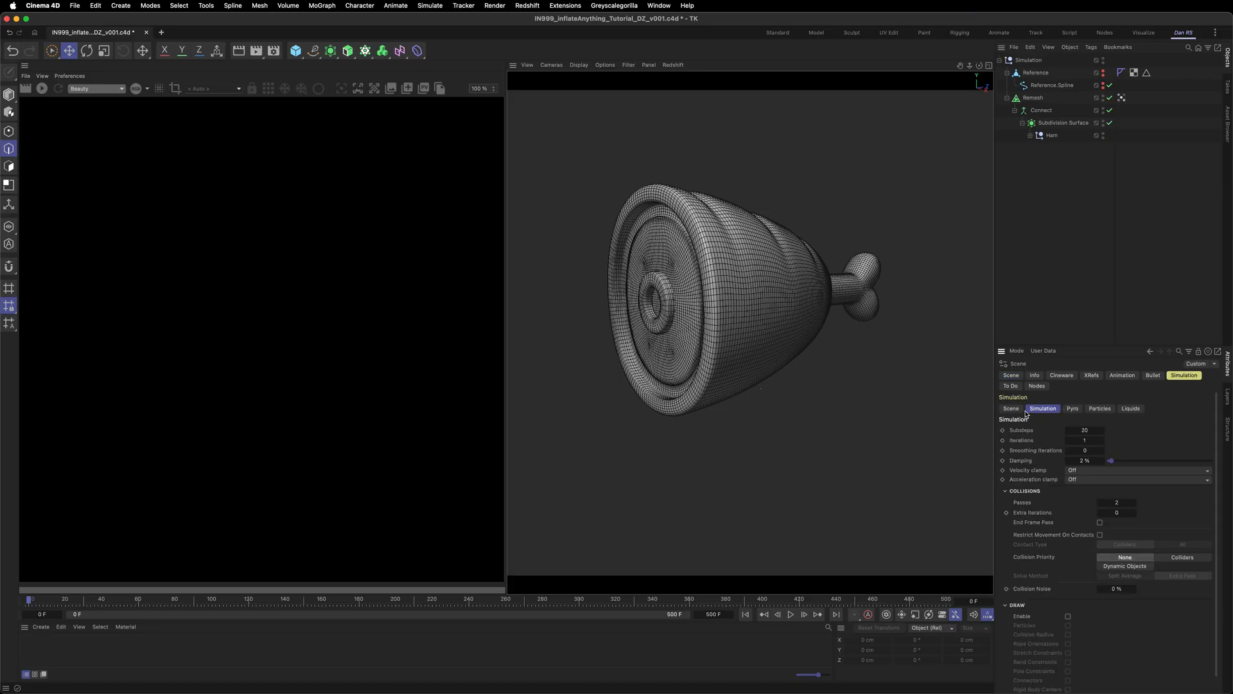
{"action": "left_click", "coordinate": [1011, 408]}
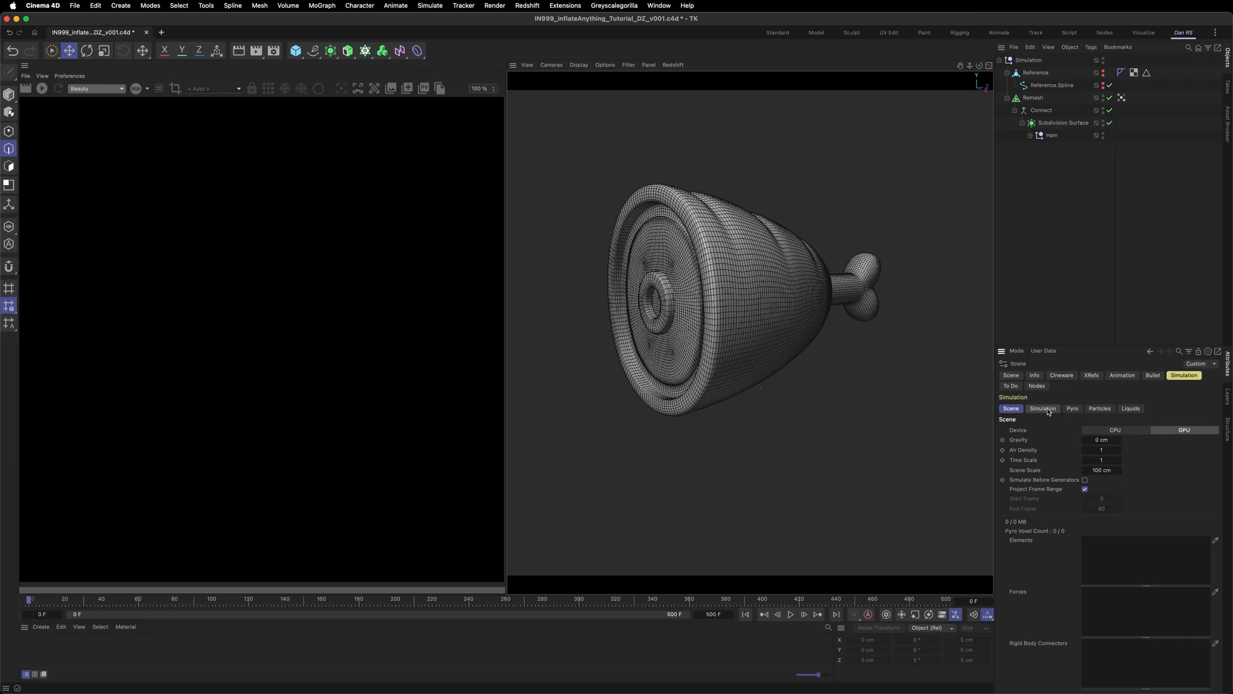
{"action": "left_click", "coordinate": [1042, 409]}
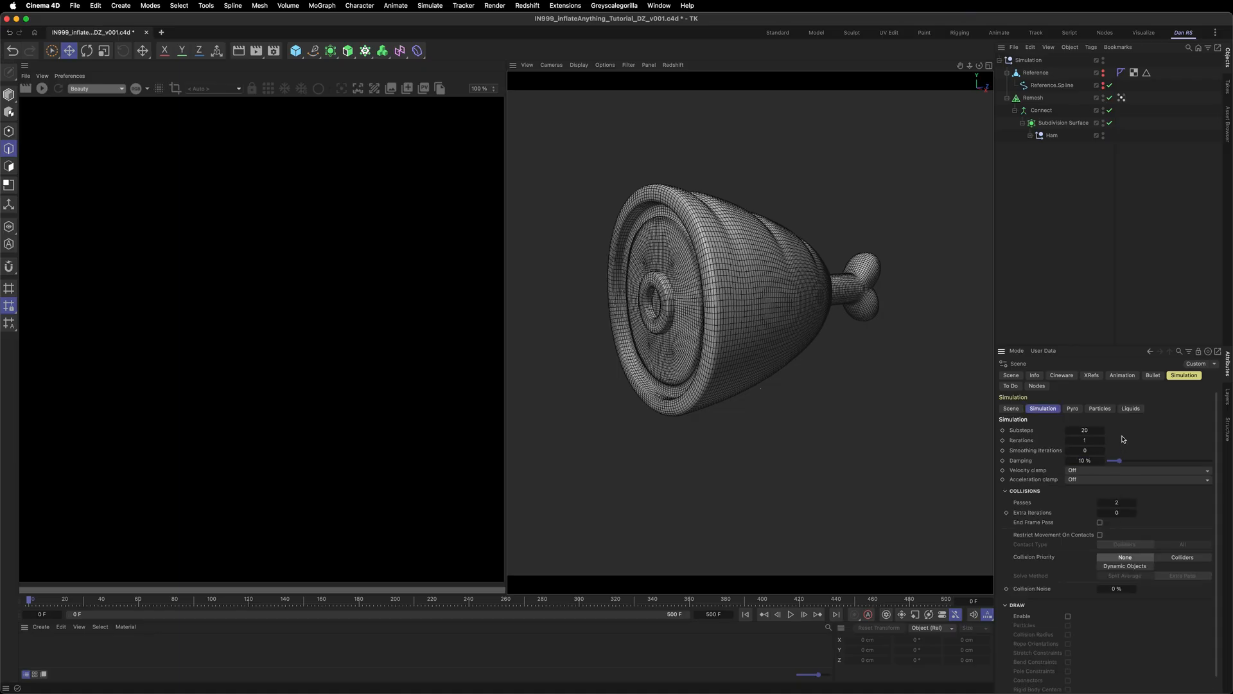
{"action": "left_click", "coordinate": [1032, 97]}
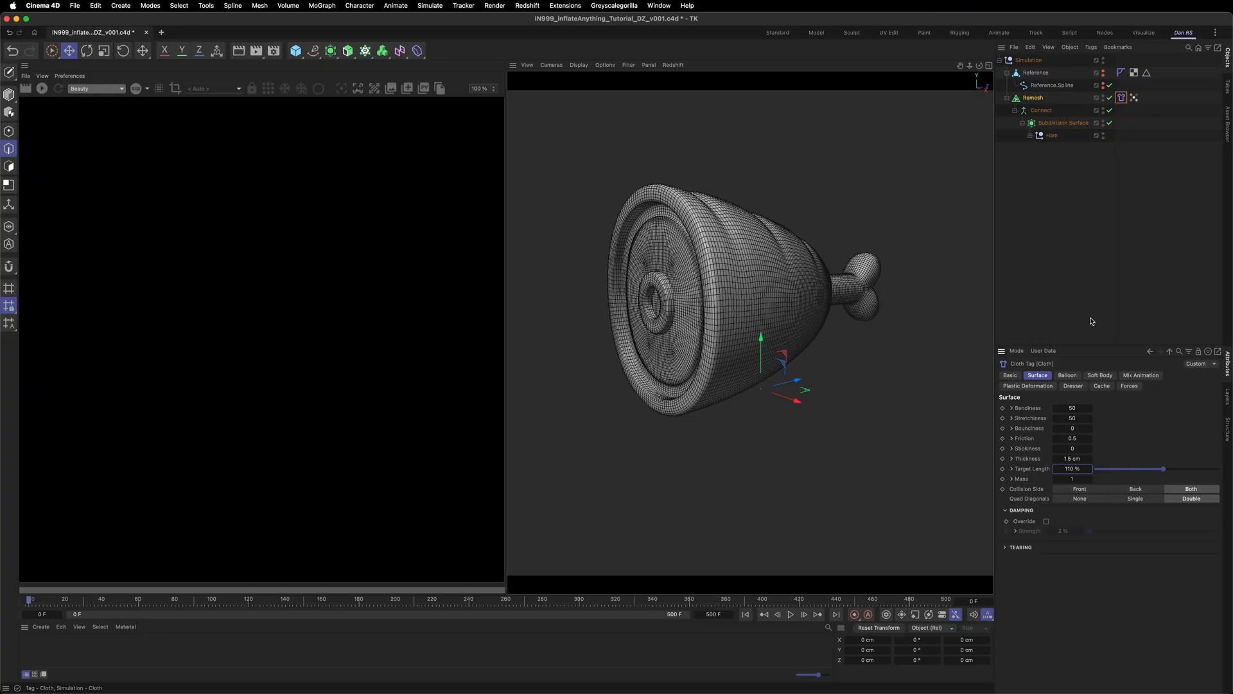
- Enable Balloon with overpressure 1.5 and pin the cloth with its Vertex Map
{"action": "left_click", "coordinate": [1067, 376]}
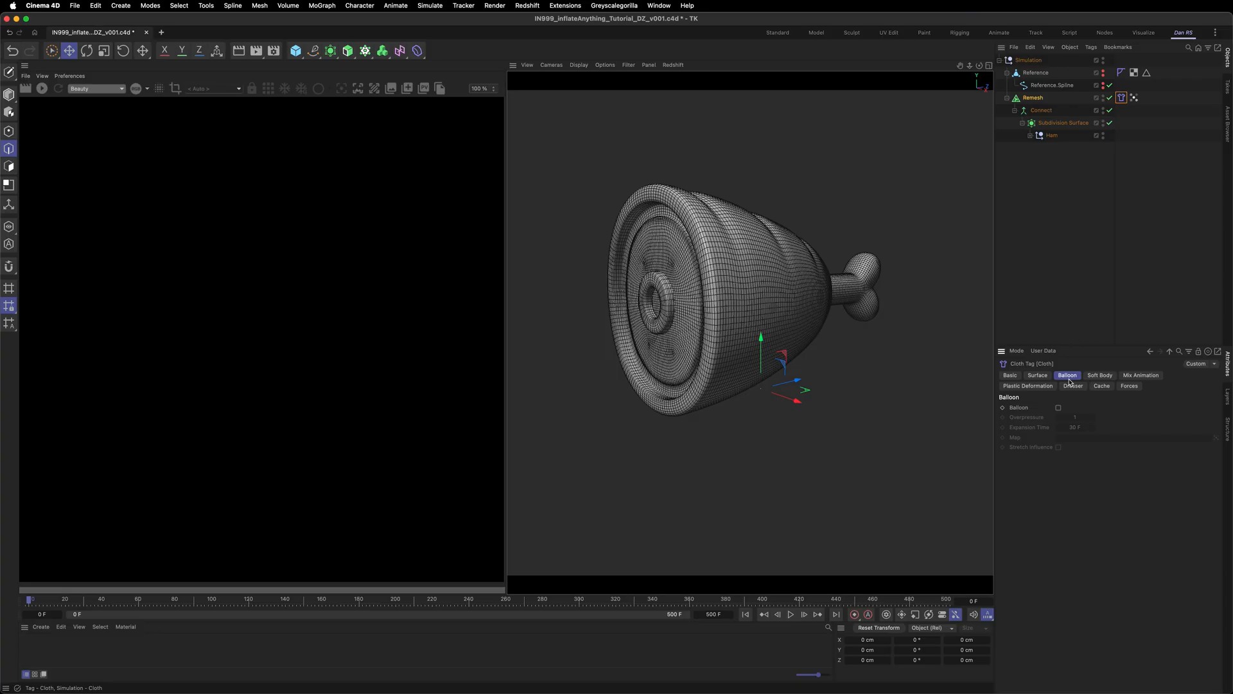
{"action": "left_click", "coordinate": [1057, 407]}
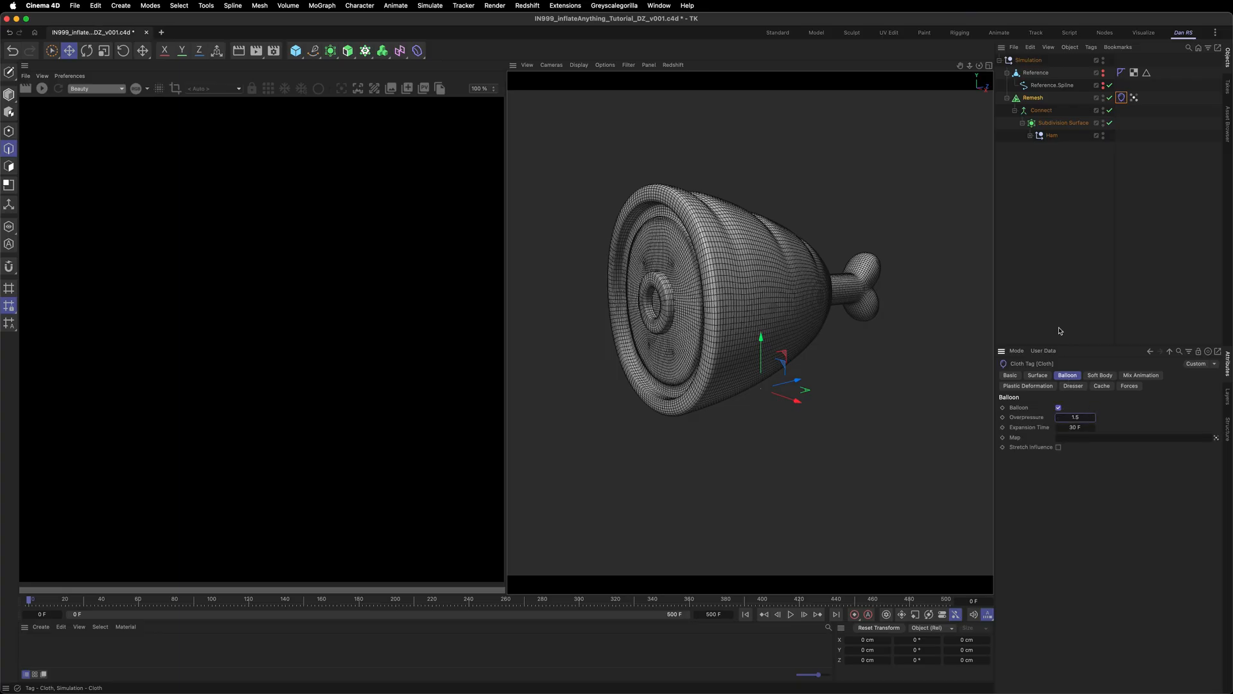
{"action": "mouse_move", "coordinate": [1087, 208]}
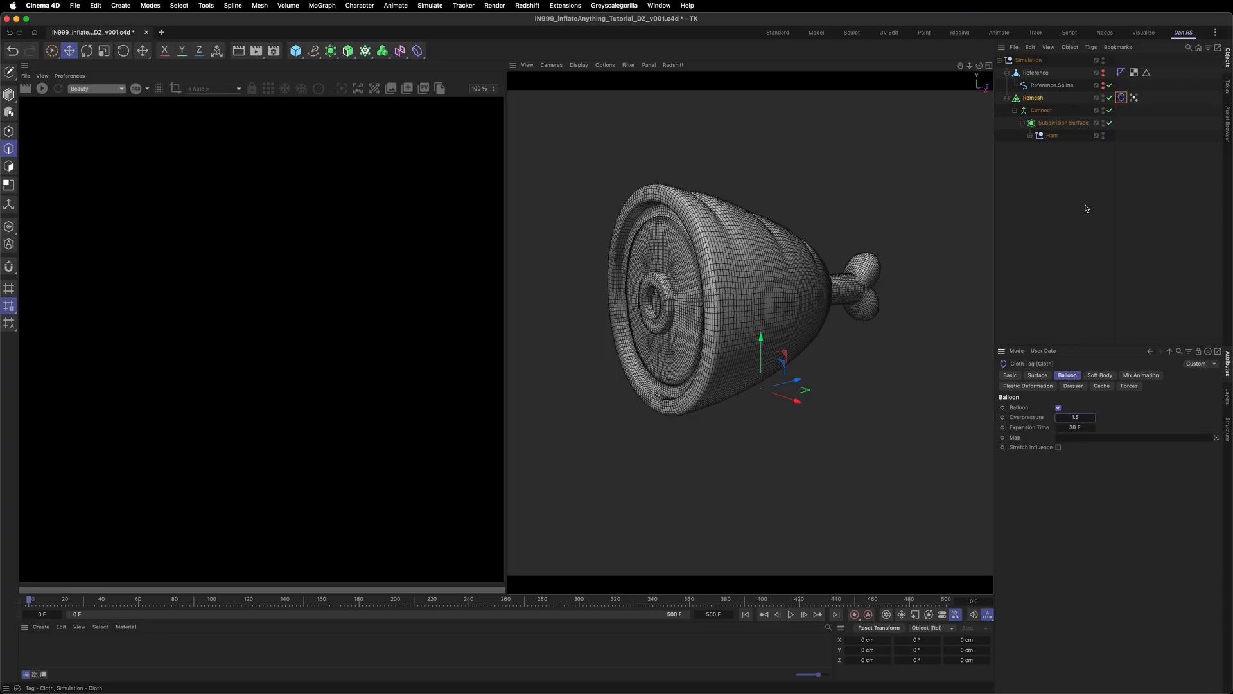
{"action": "left_click", "coordinate": [1141, 375]}
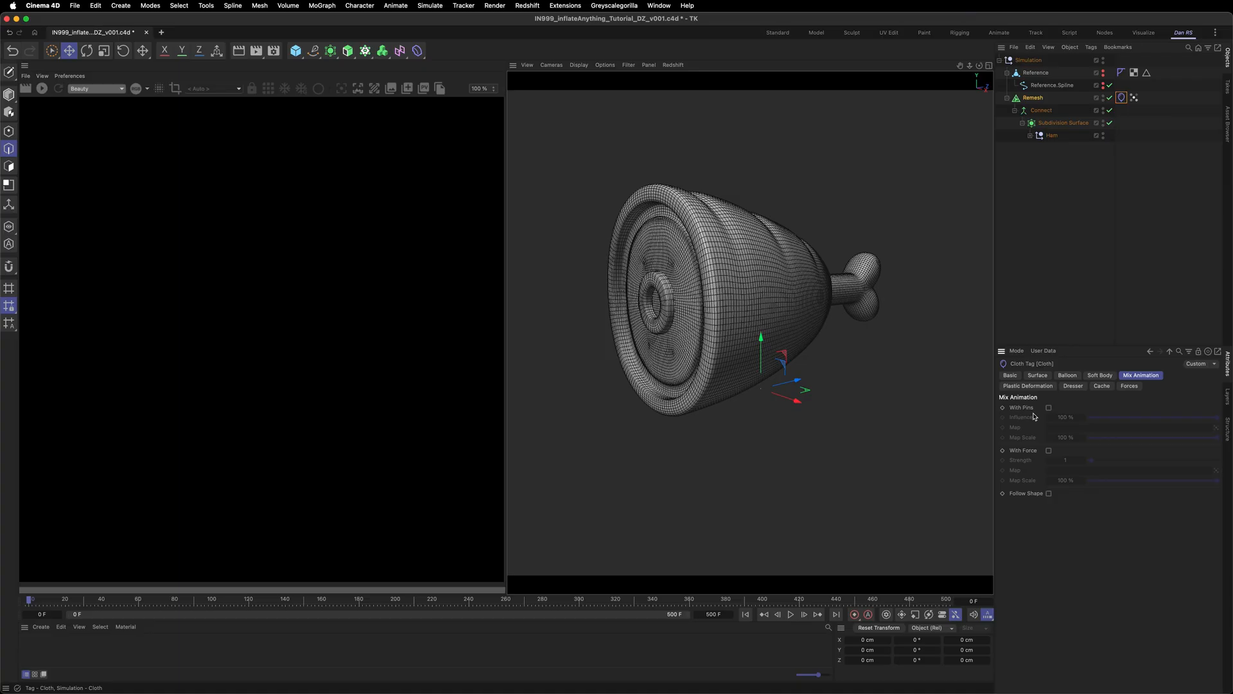
{"action": "left_click", "coordinate": [1048, 407]}
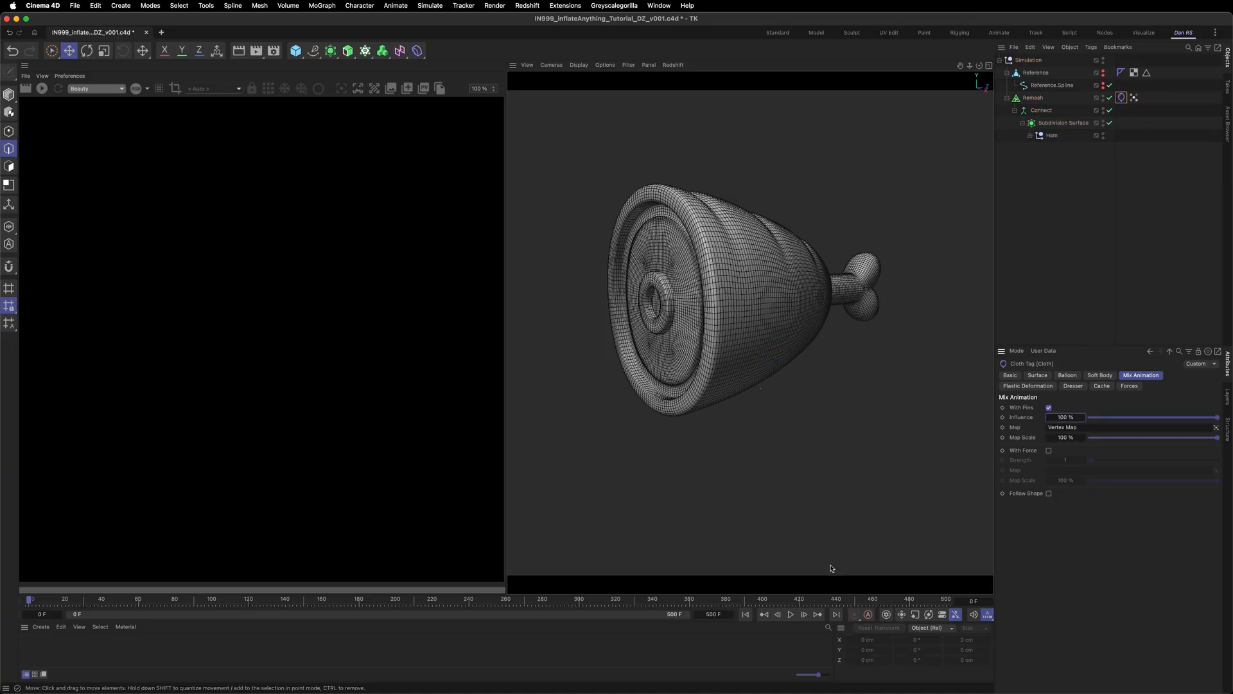
- Play the simulation to test the inflation, then rewind to the start
{"action": "left_click", "coordinate": [791, 614]}
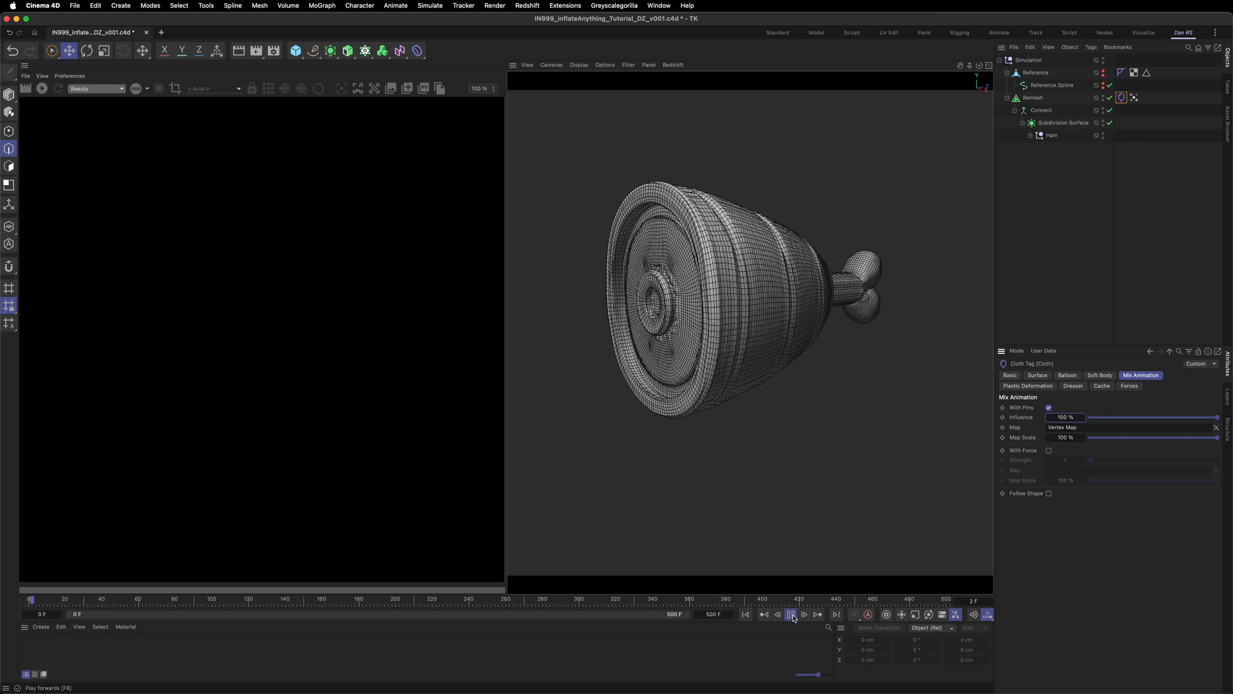
{"action": "left_click", "coordinate": [791, 614]}
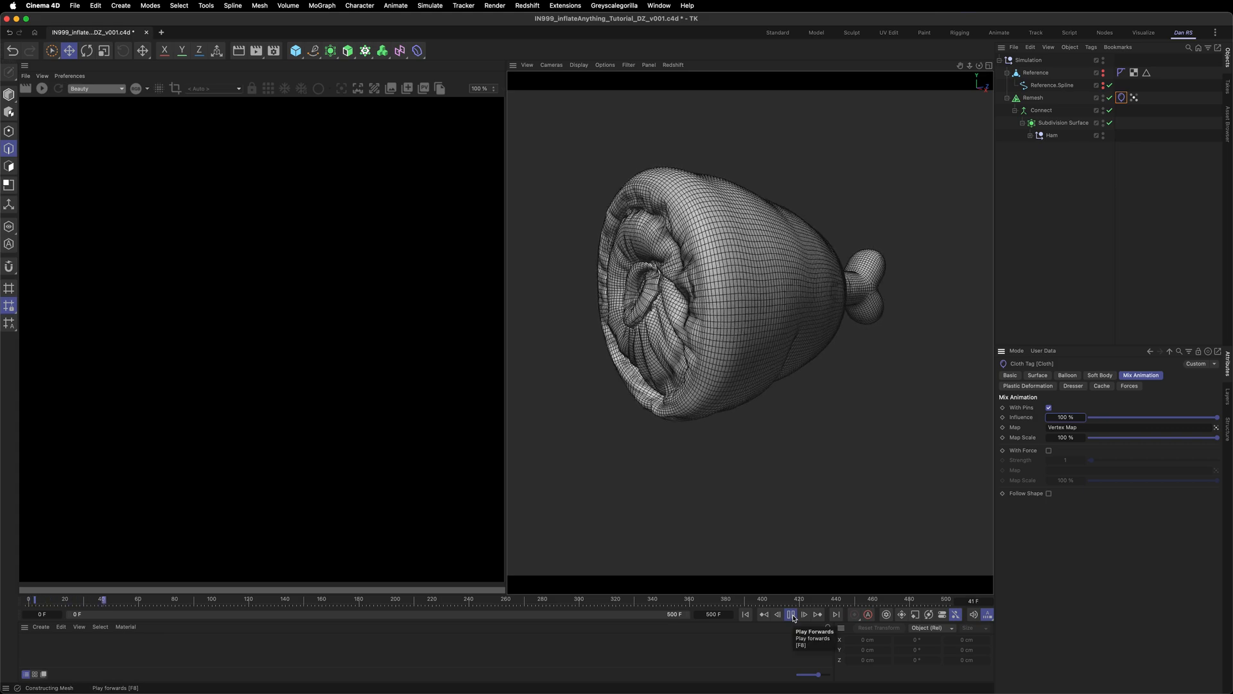
{"action": "left_click", "coordinate": [792, 614]}
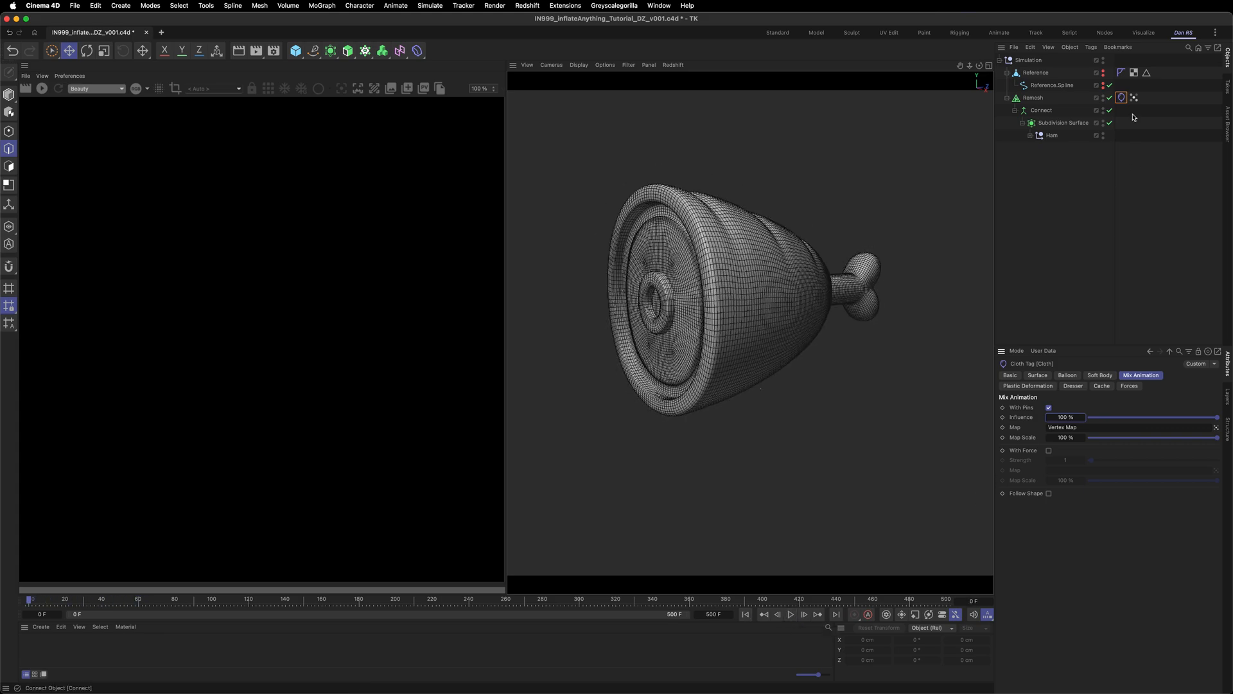
- Reshape the Vertex Map's Curve falloff for pinched rings and preview the inflation
{"action": "left_click", "coordinate": [1133, 97]}
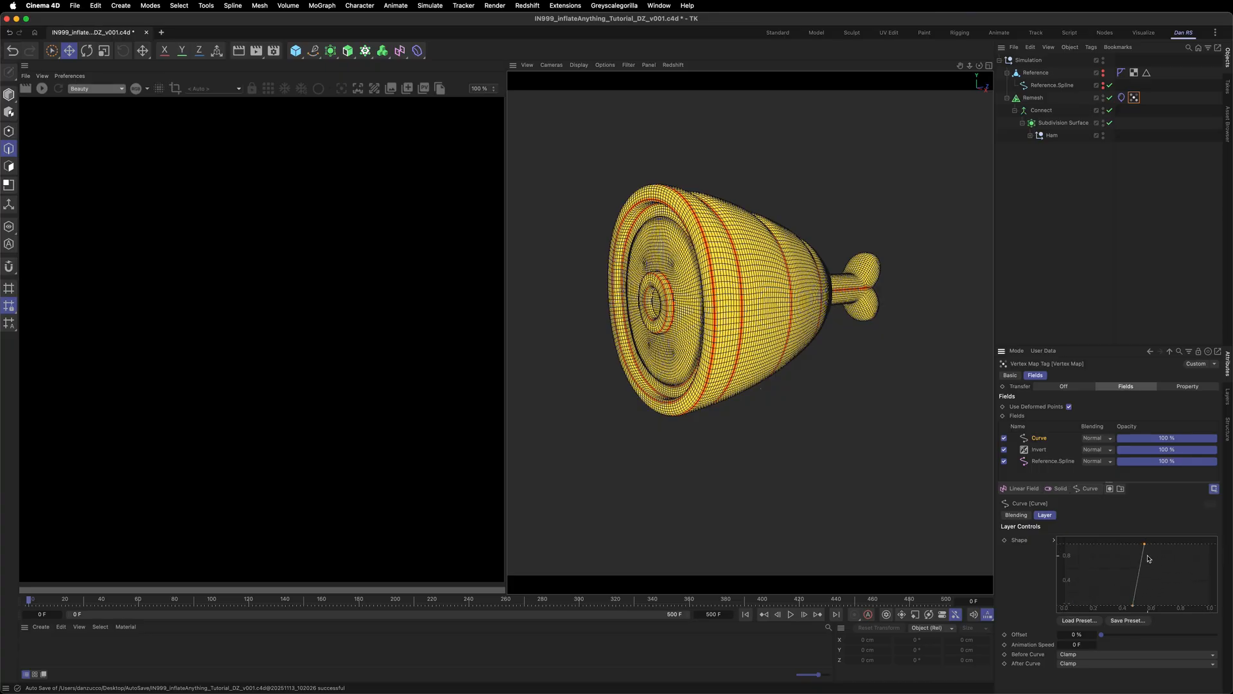
{"action": "mouse_move", "coordinate": [1145, 547]}
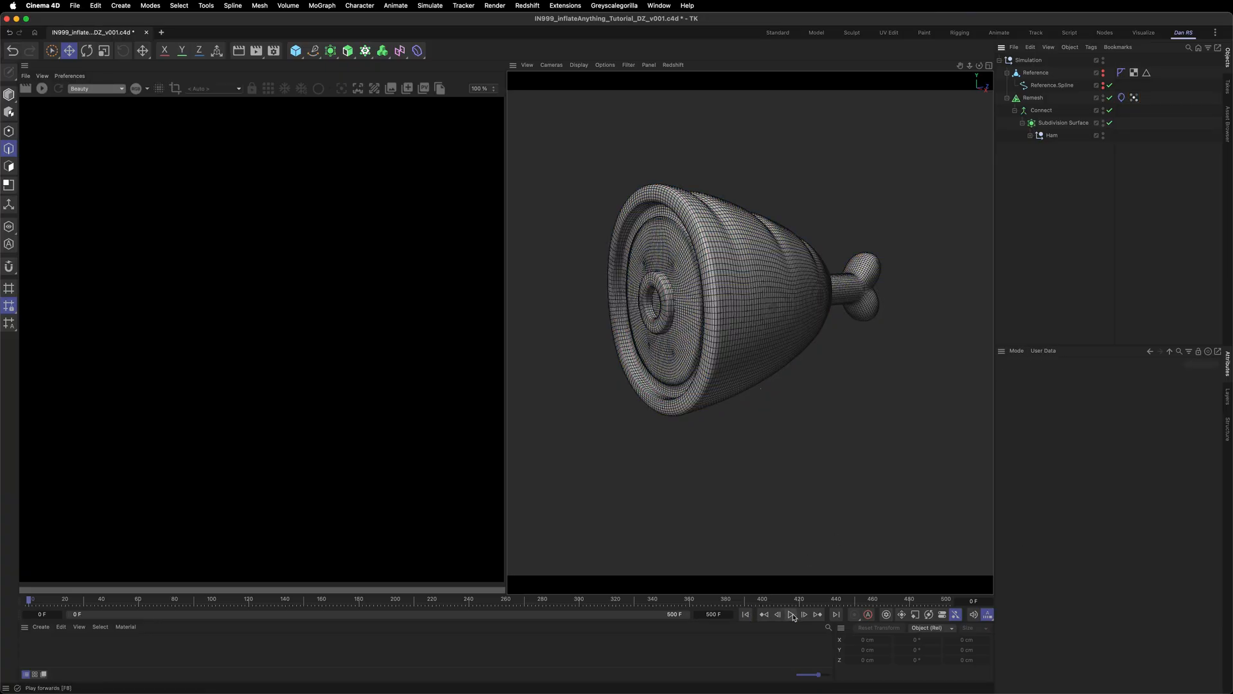
{"action": "left_click", "coordinate": [791, 614]}
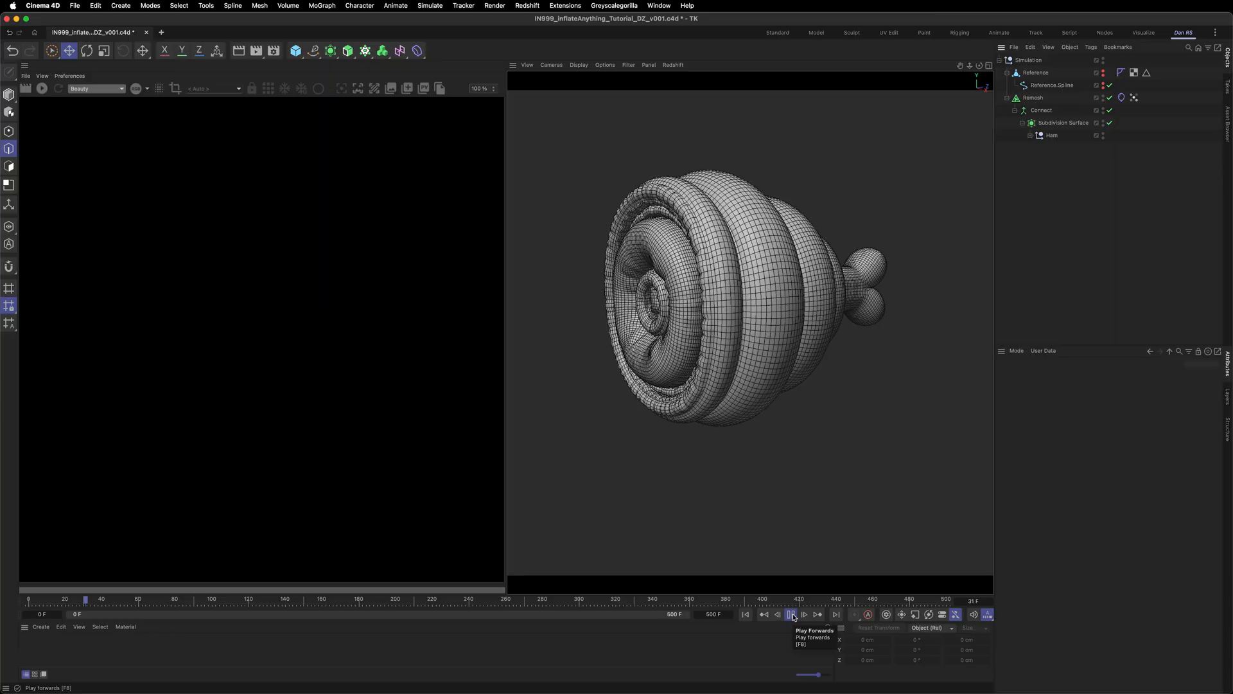
- Bake the inflated Remesh at frame 60 into a polygon object named Editable
{"action": "left_click", "coordinate": [1069, 47]}
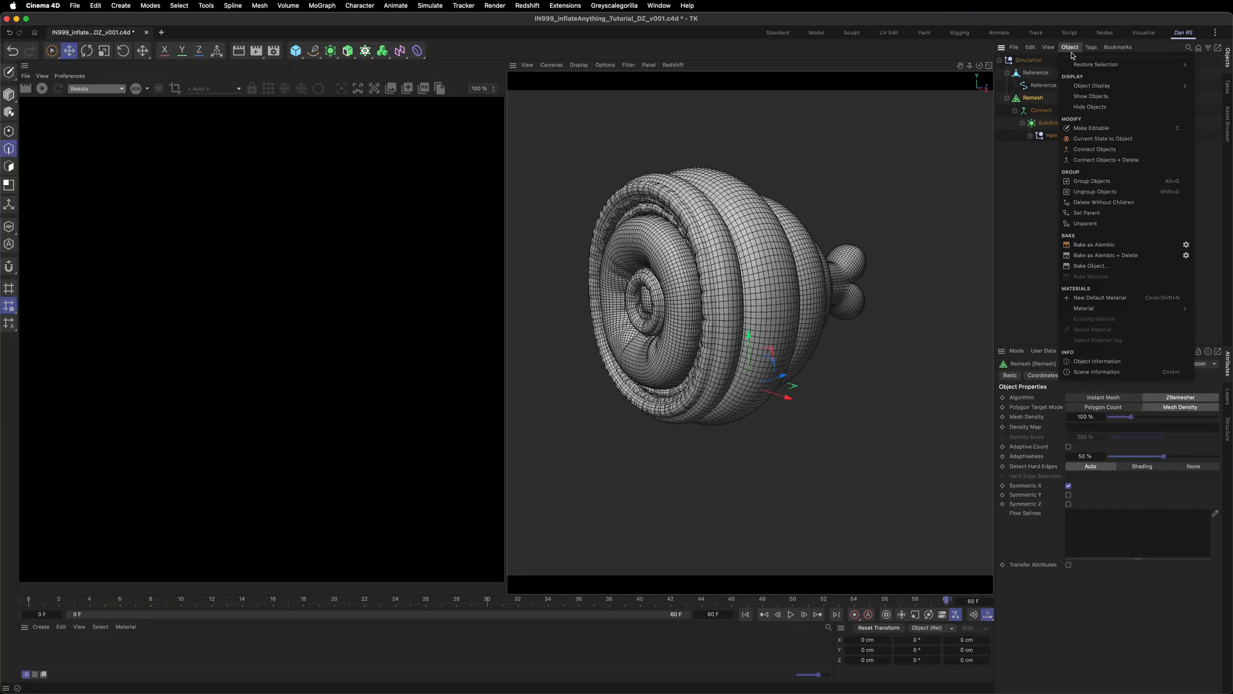
{"action": "left_click", "coordinate": [1104, 138]}
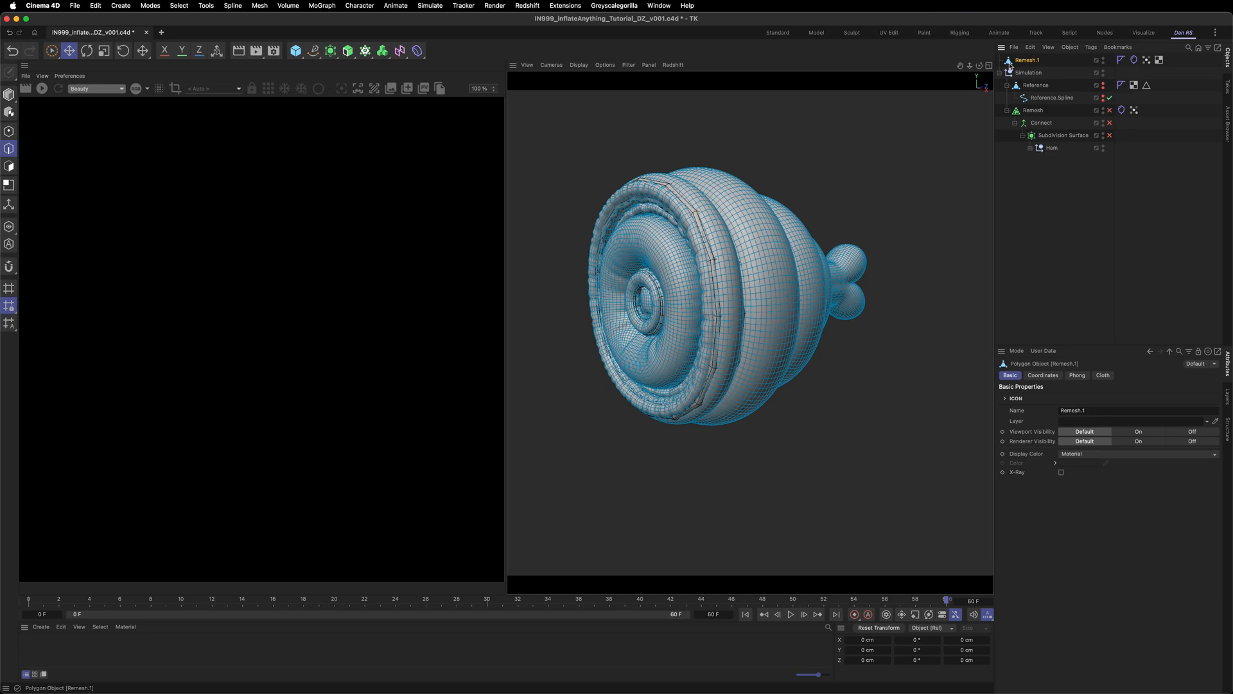
{"action": "left_click", "coordinate": [1004, 72]}
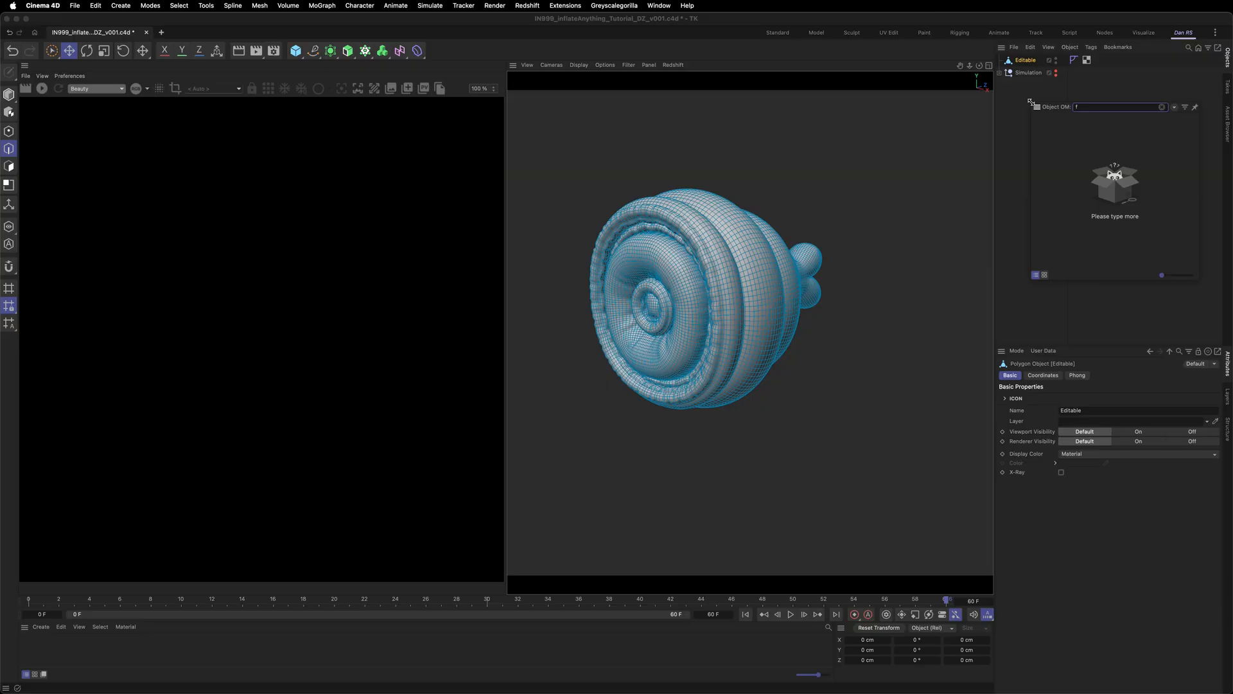
- Add a Fracture object around Editable in Explode Segments mode
{"action": "type", "text": "rac"}
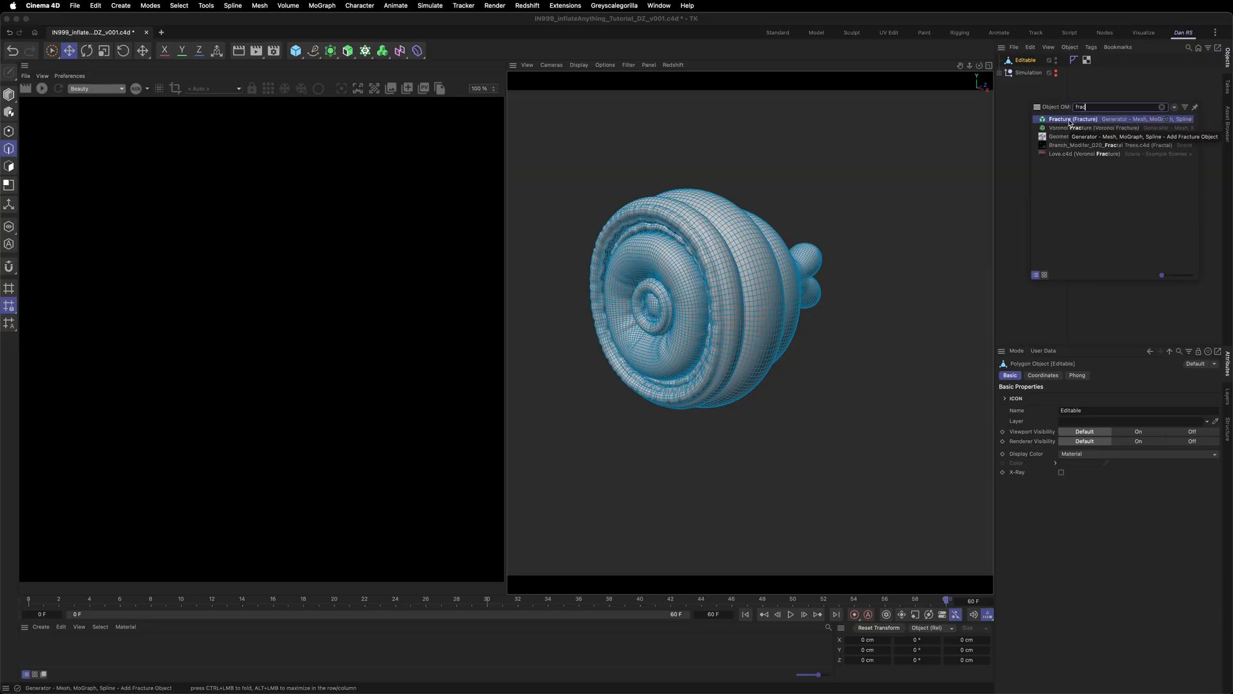
{"action": "left_click", "coordinate": [1071, 119]}
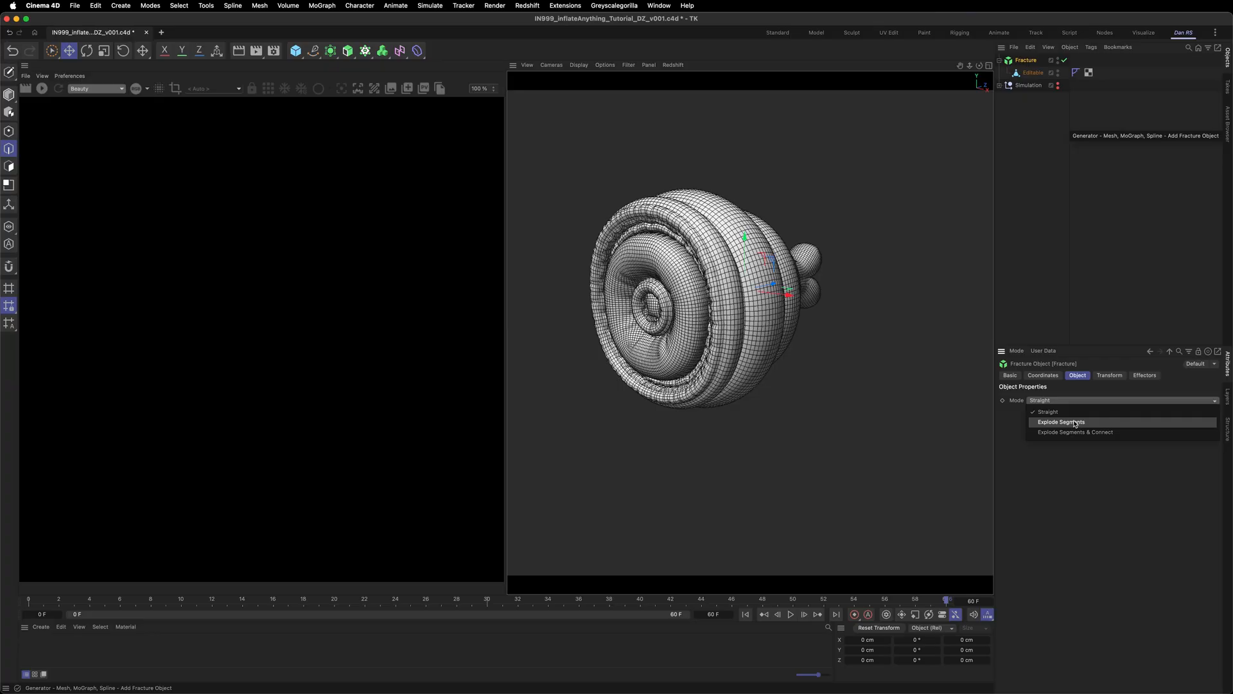
{"action": "left_click", "coordinate": [1063, 422]}
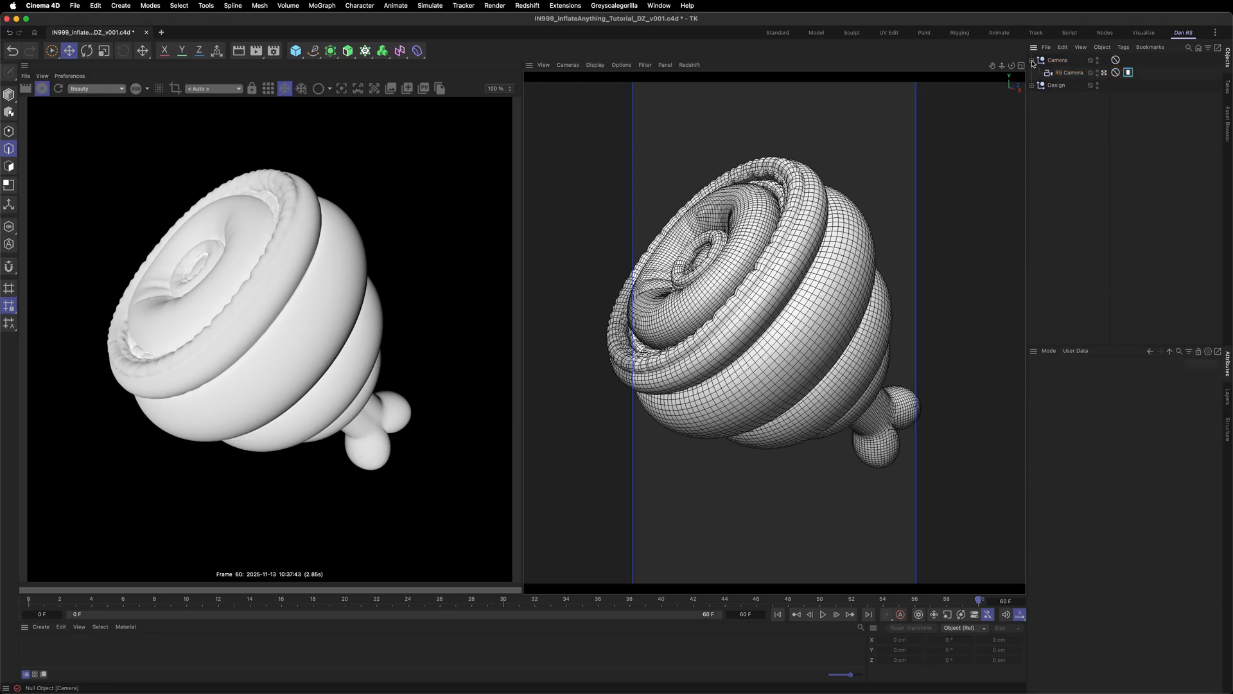
- Create an RS Camera_FocalPoint null for the Redshift camera aimed at the ham
{"action": "left_click", "coordinate": [1070, 72]}
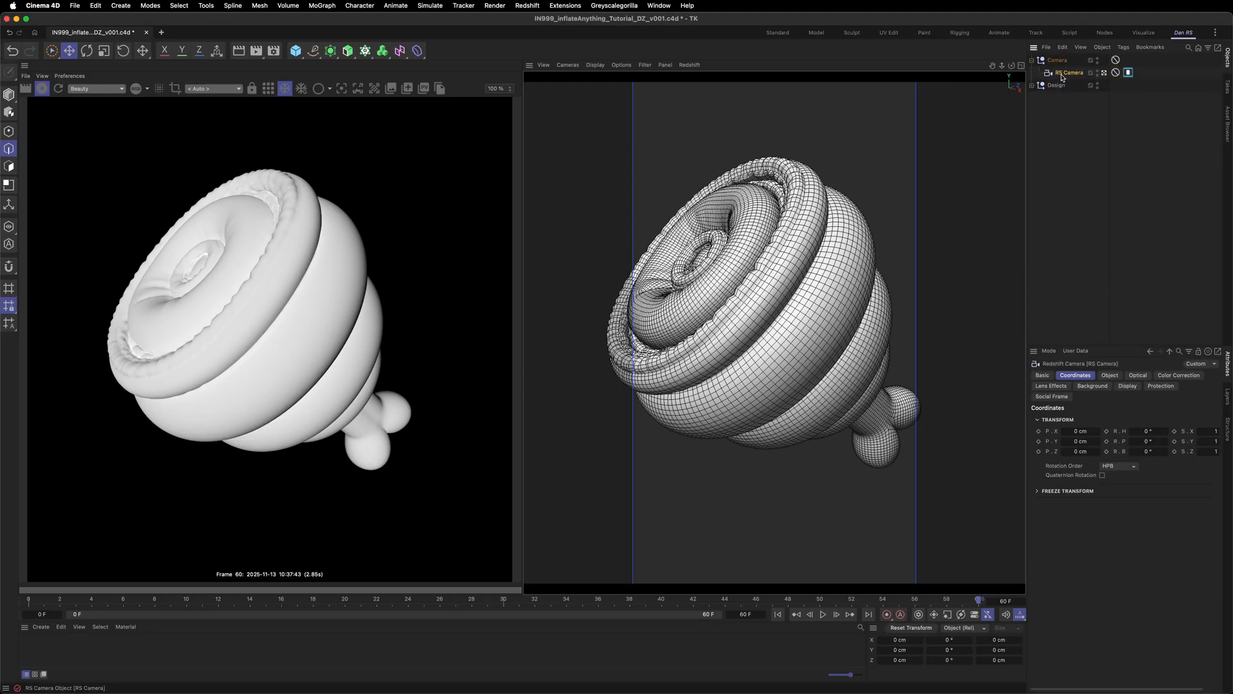
{"action": "left_click", "coordinate": [1090, 85]}
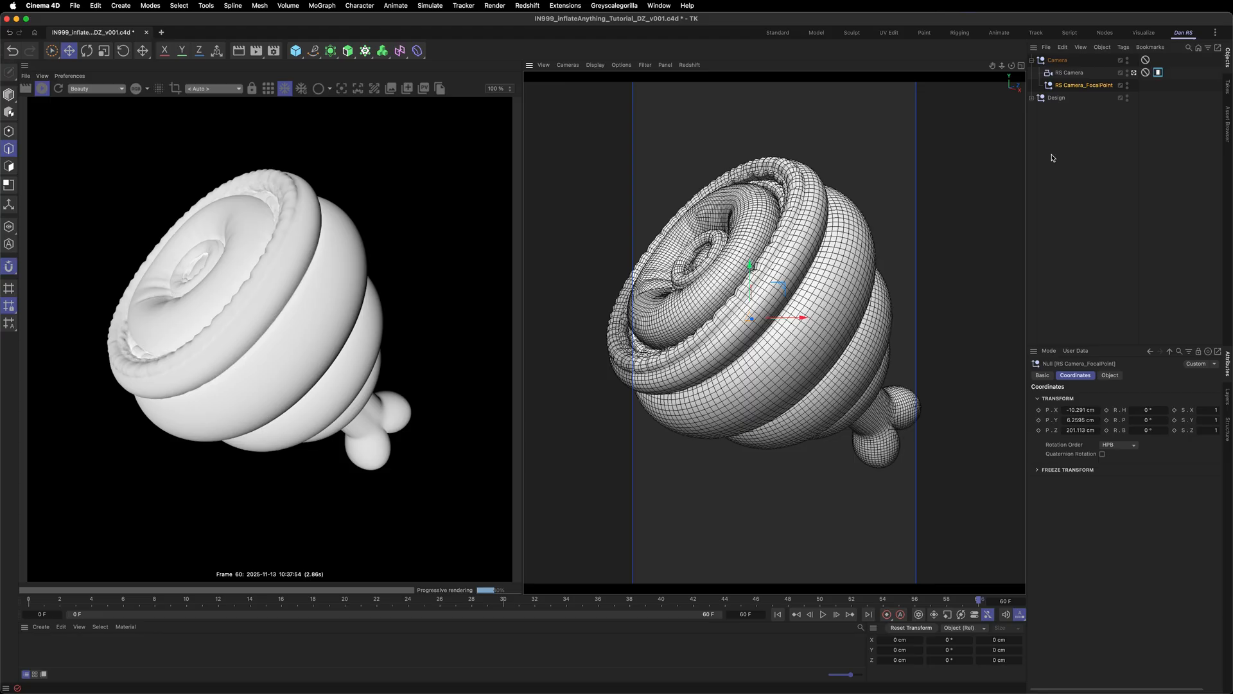
{"action": "left_click", "coordinate": [613, 5]}
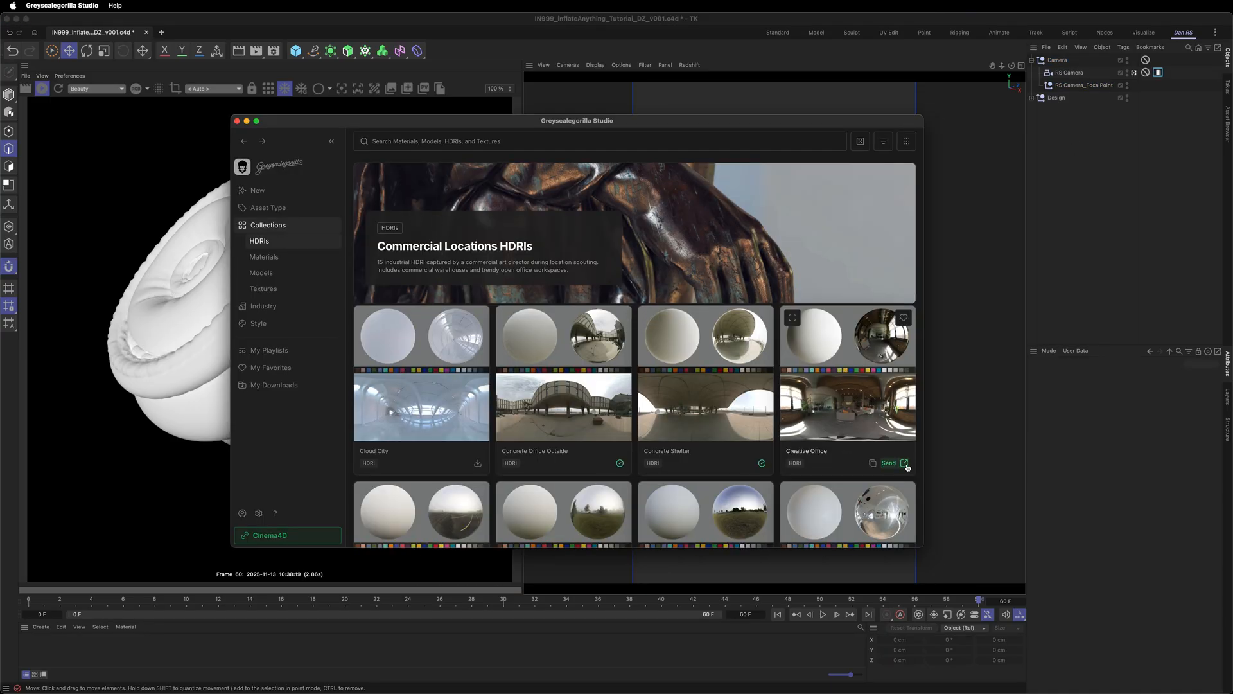
- Send the Creative Office HDRI from Collections > HDRIs into the scene as an HDRI Light
{"action": "left_click", "coordinate": [905, 463]}
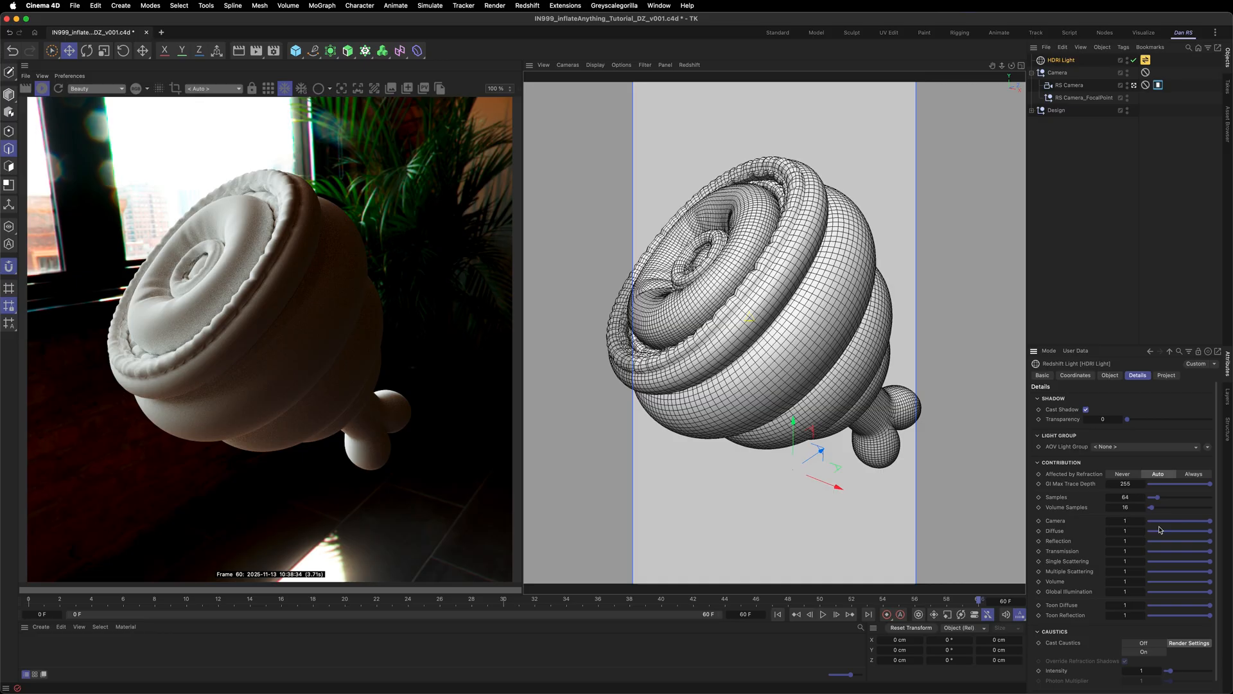
{"action": "left_click", "coordinate": [1109, 375]}
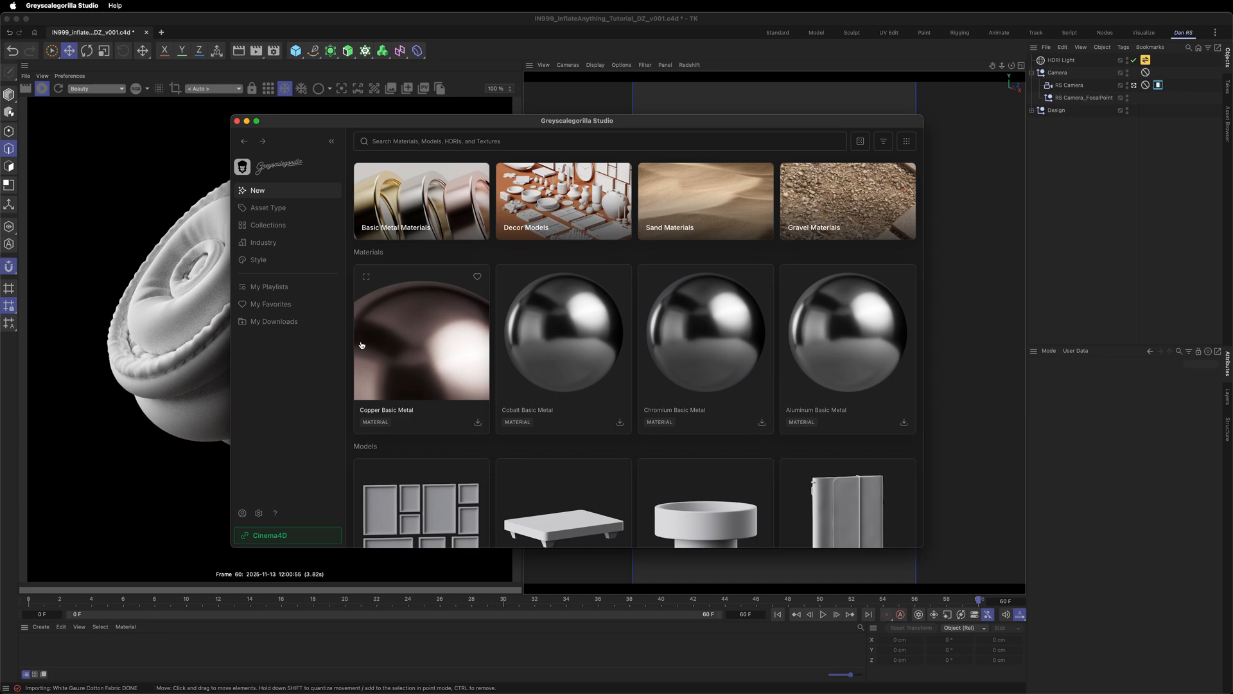
{"action": "mouse_move", "coordinate": [255, 242]}
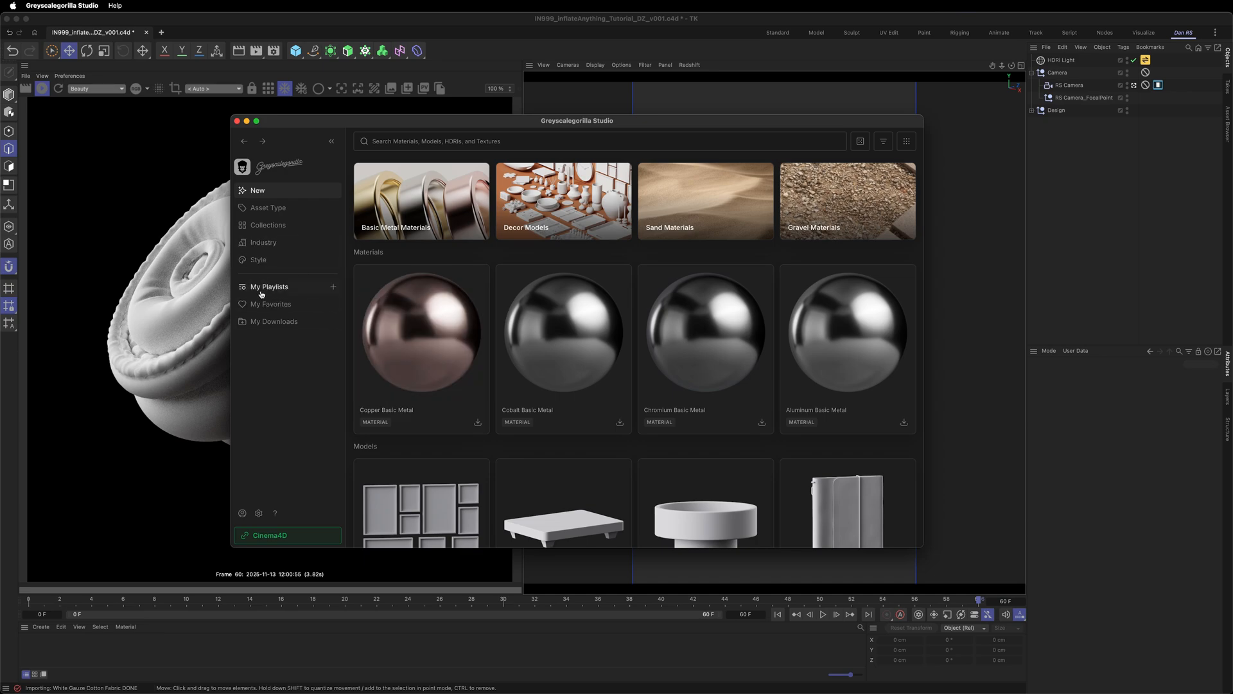
- From the Ham Tutorial playlist, send White Gauze Cotton Fabric to Cinema 4D with triplanar projection
{"action": "left_click", "coordinate": [282, 302]}
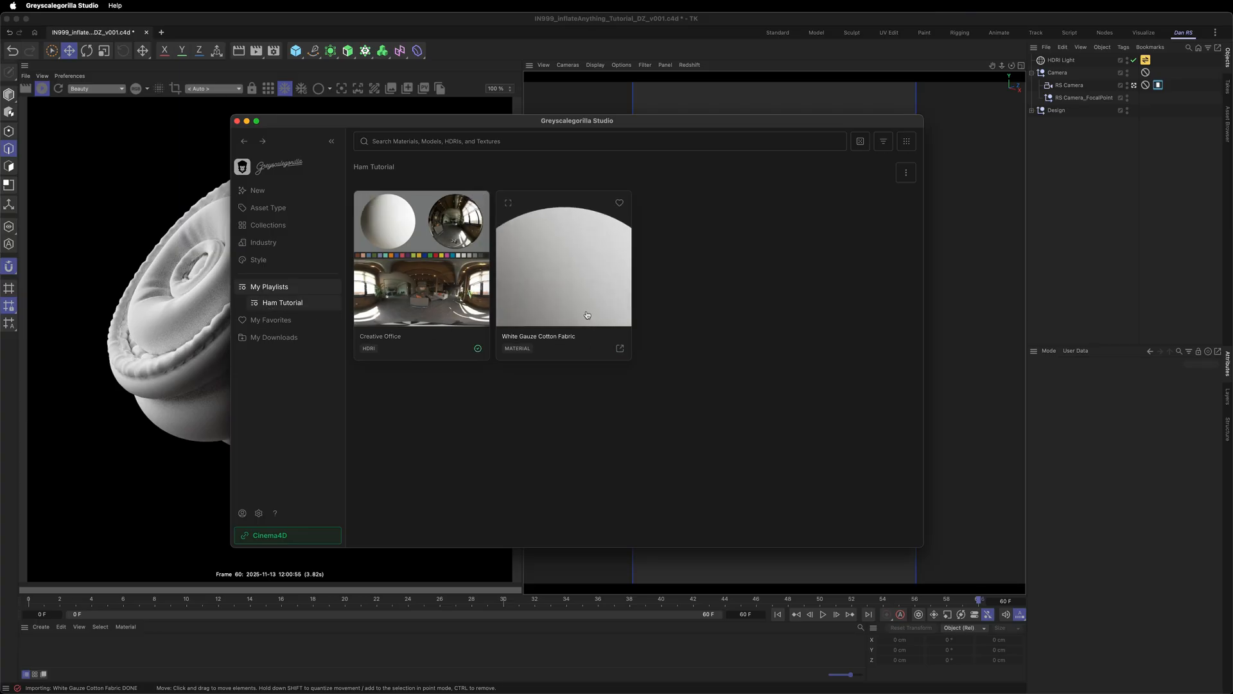
{"action": "right_click", "coordinate": [562, 259]}
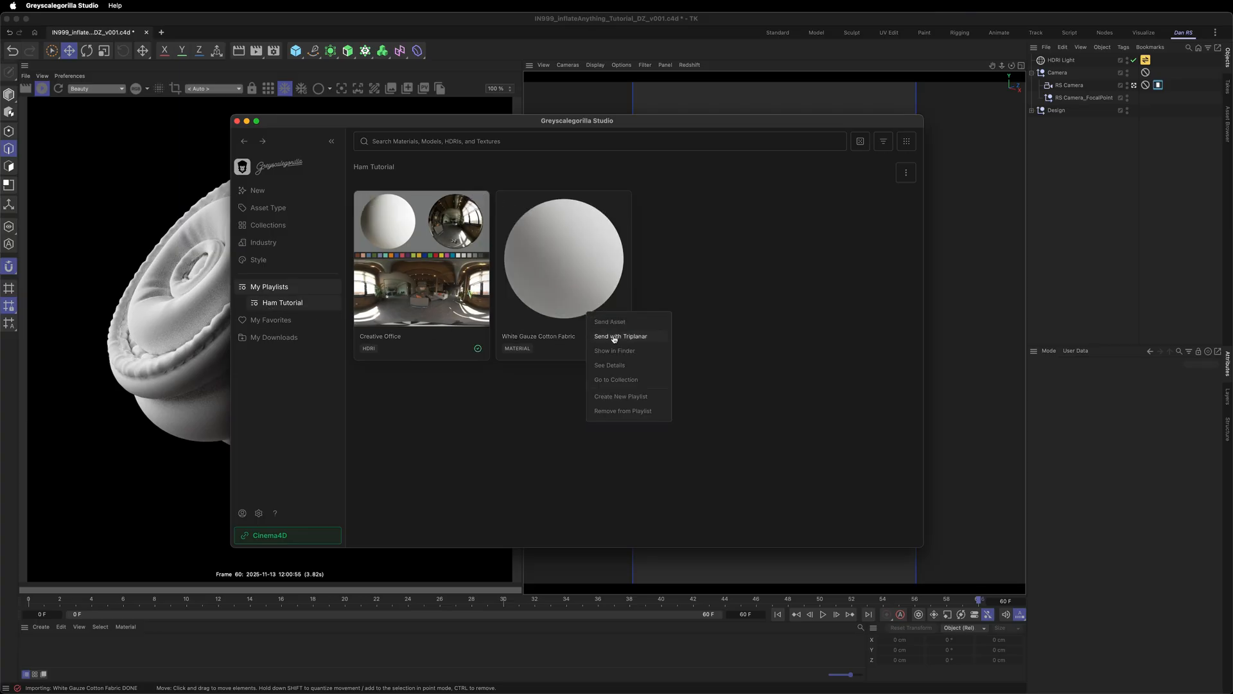
{"action": "left_click", "coordinate": [621, 336]}
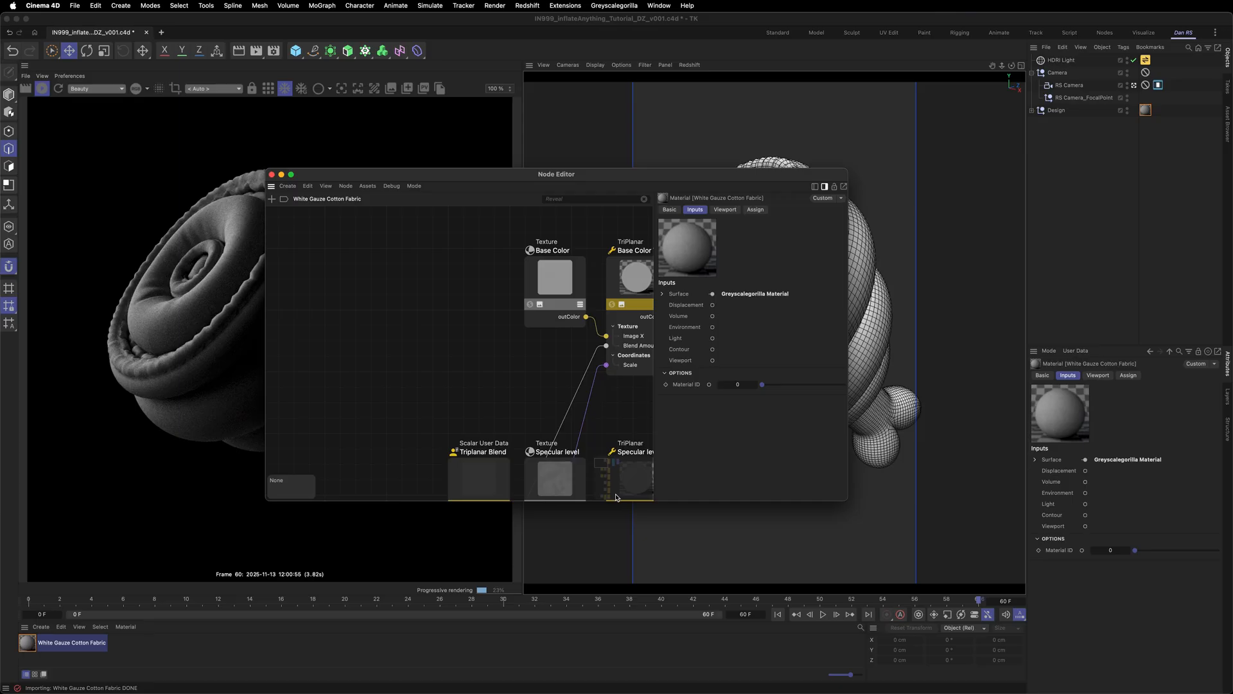
- Select the Triplanar Scale Scalar User Data node in the fabric material's node graph
{"action": "left_click", "coordinate": [498, 408]}
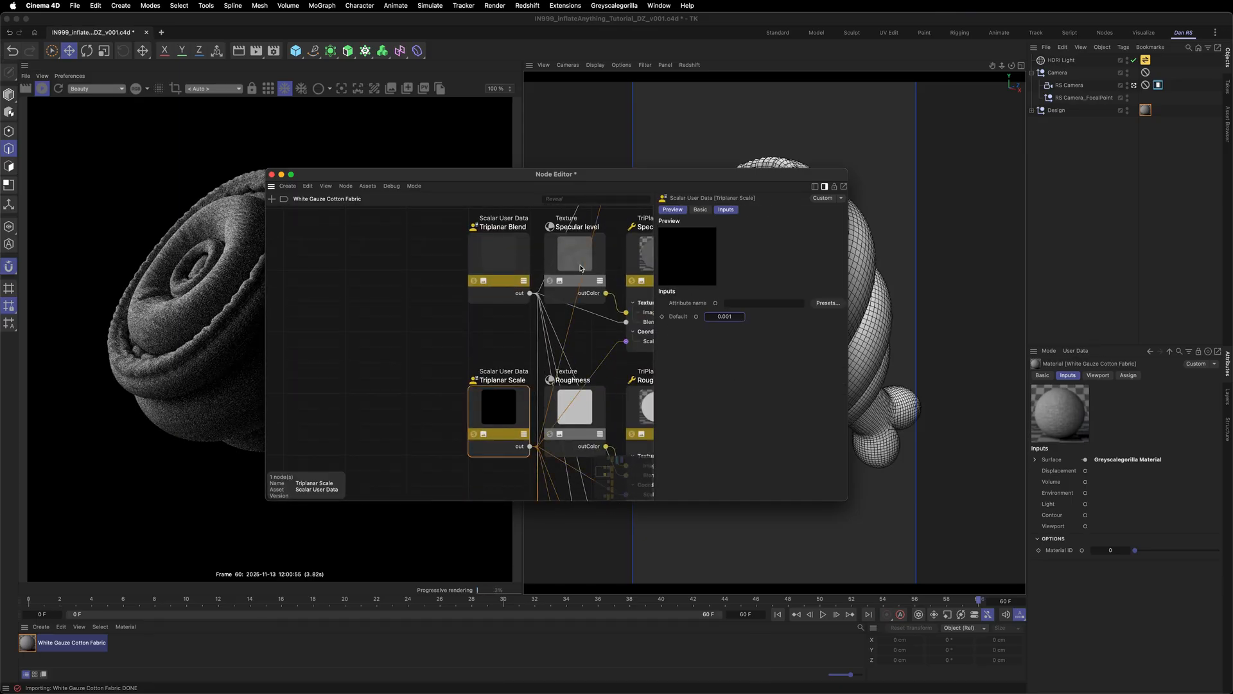
{"action": "left_click", "coordinate": [272, 174]}
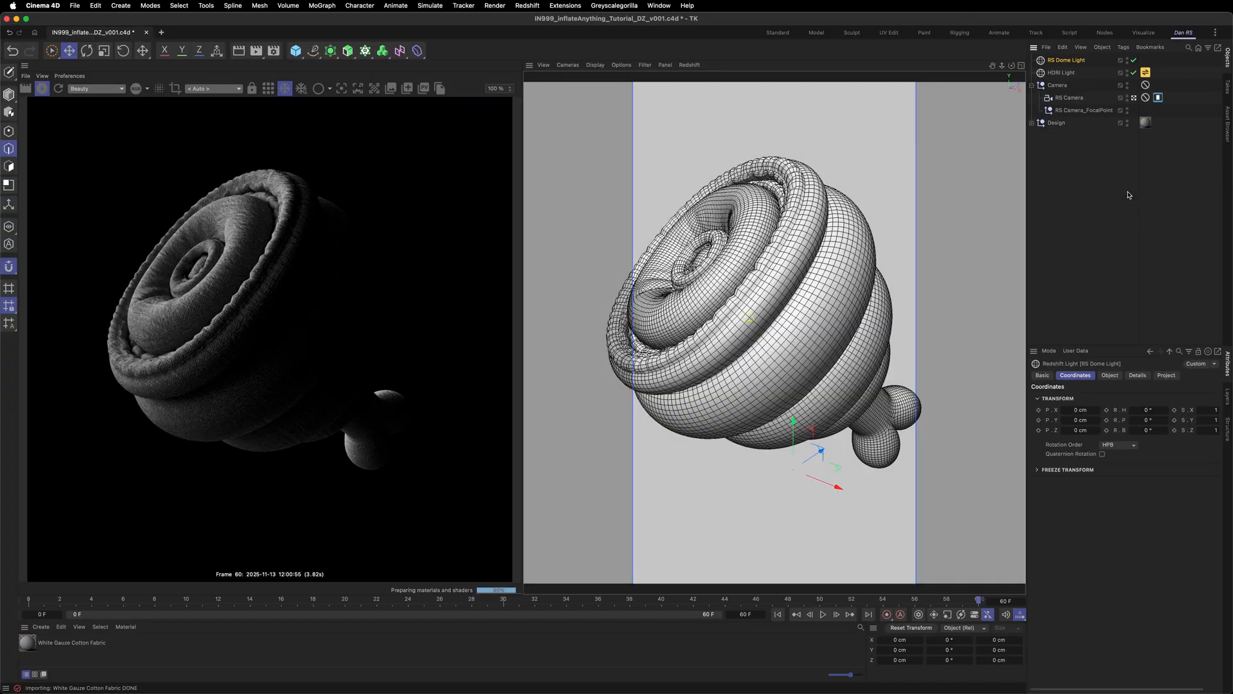
- Create an RS Dome Light and review its Details and Object settings for a white environment
{"action": "left_click", "coordinate": [1137, 375]}
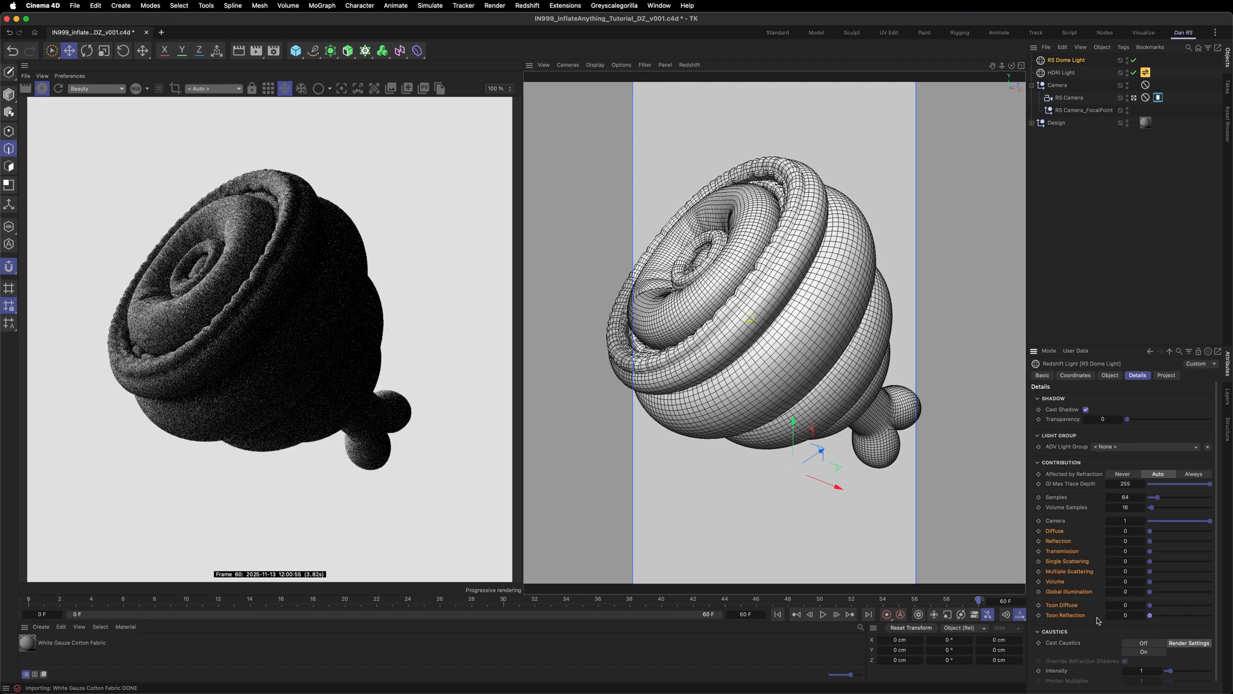
{"action": "left_click", "coordinate": [1110, 375]}
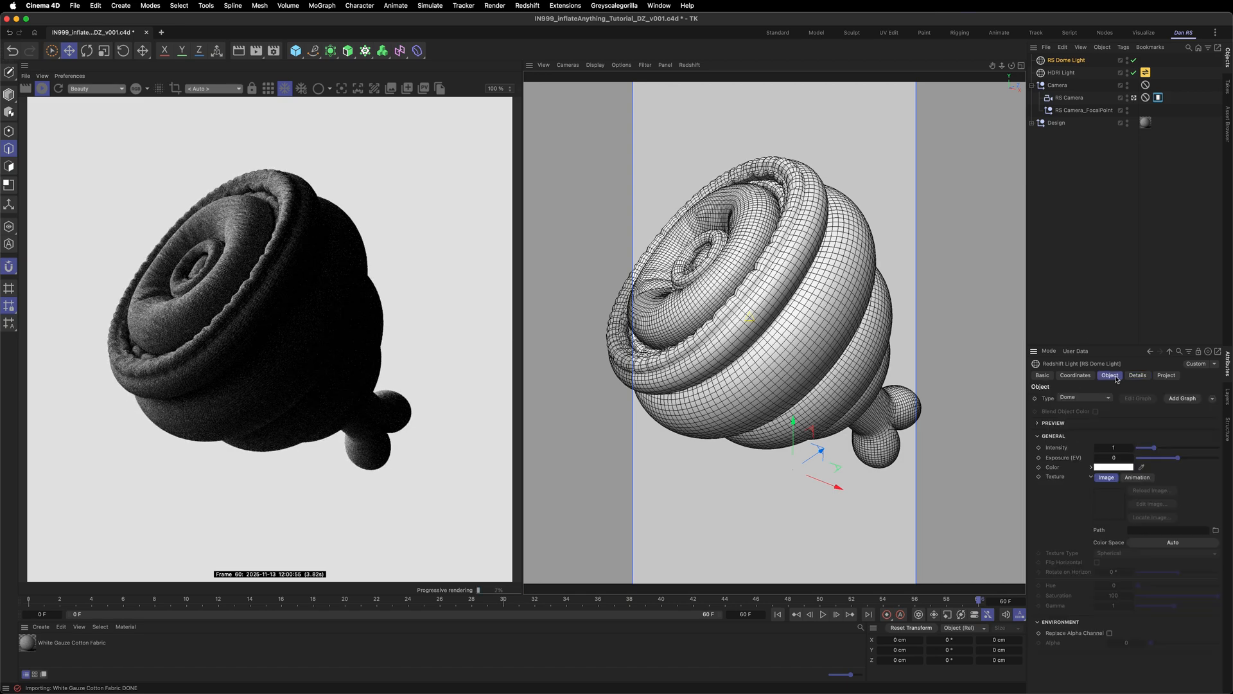
{"action": "left_click", "coordinate": [1115, 467]}
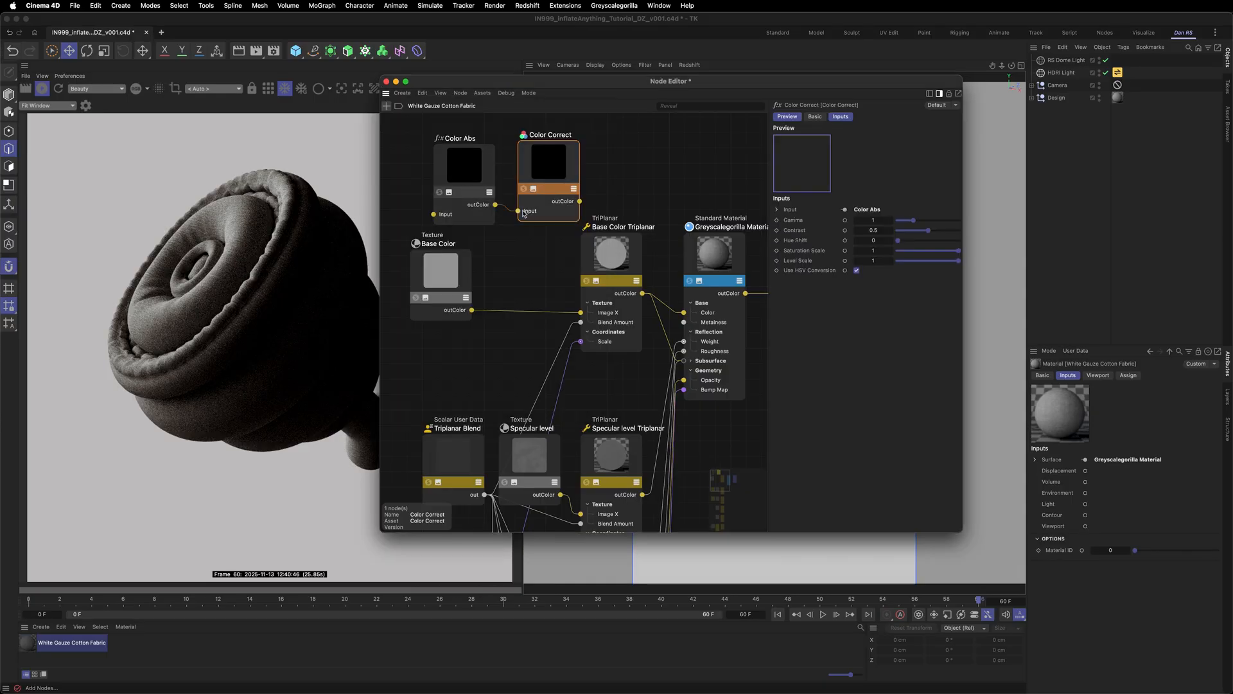
- Add Color Abs and Color Correct nodes, duplicate the fabric material and tint the copy's Color Abs input pink
{"action": "left_click", "coordinate": [463, 170]}
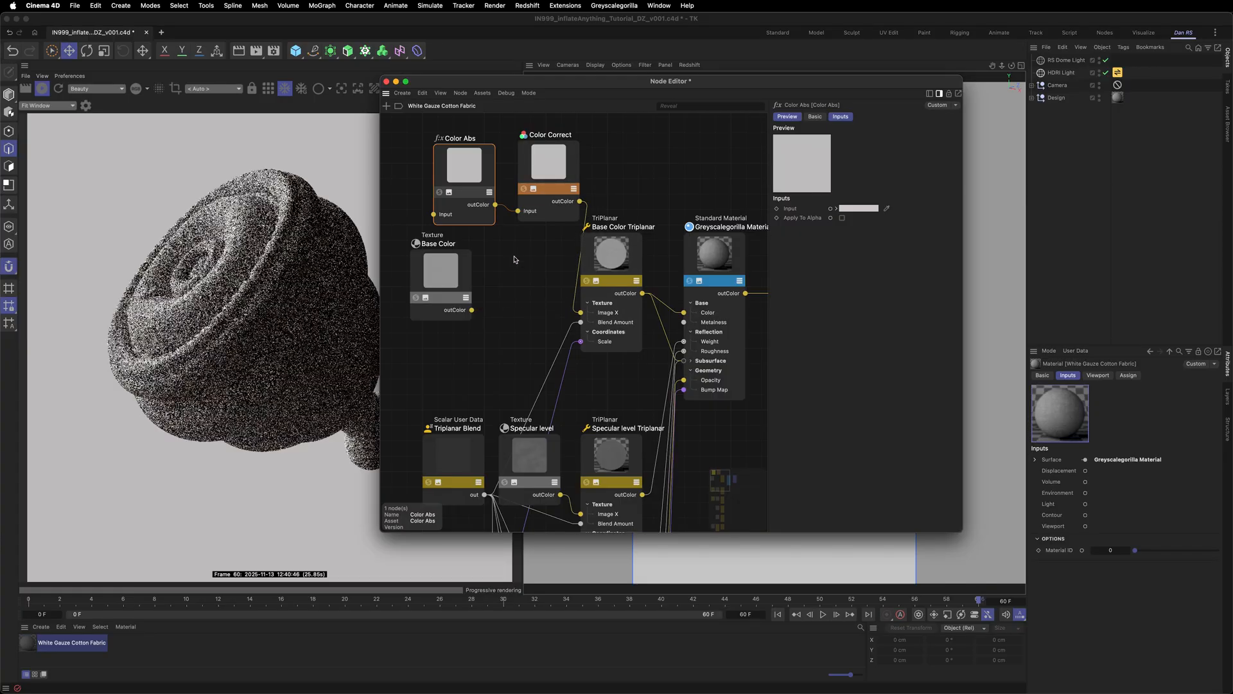
{"action": "left_click", "coordinate": [550, 162]}
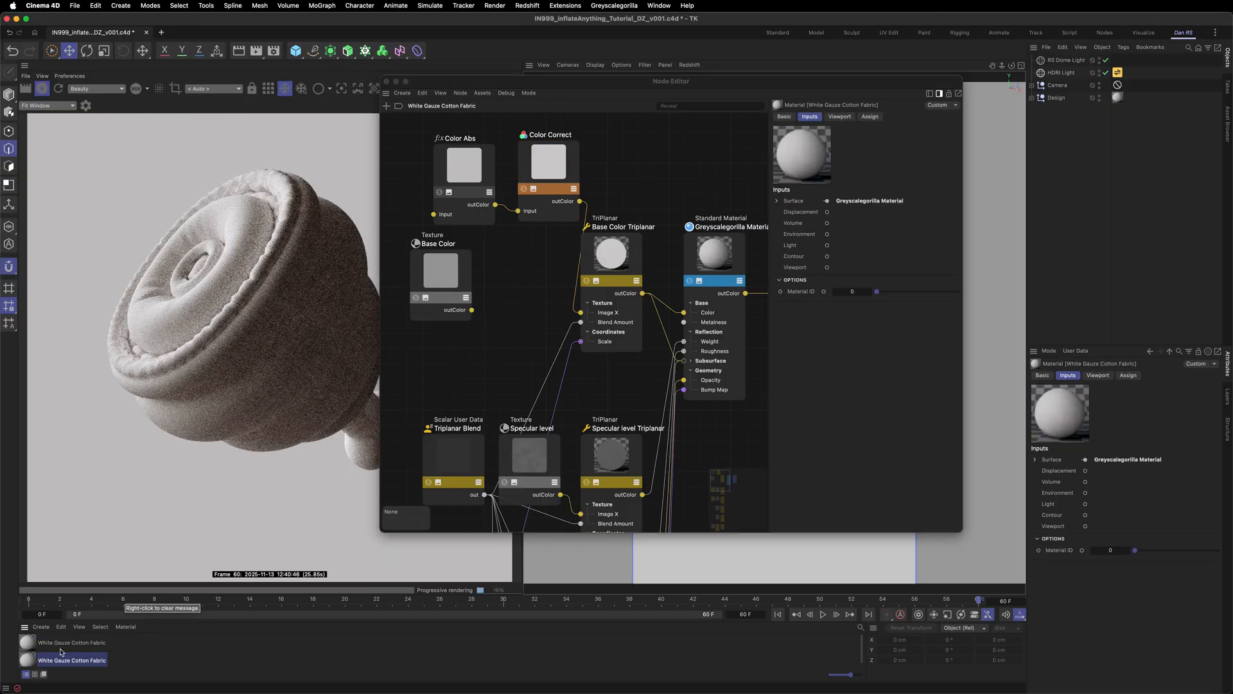
{"action": "left_click", "coordinate": [464, 163]}
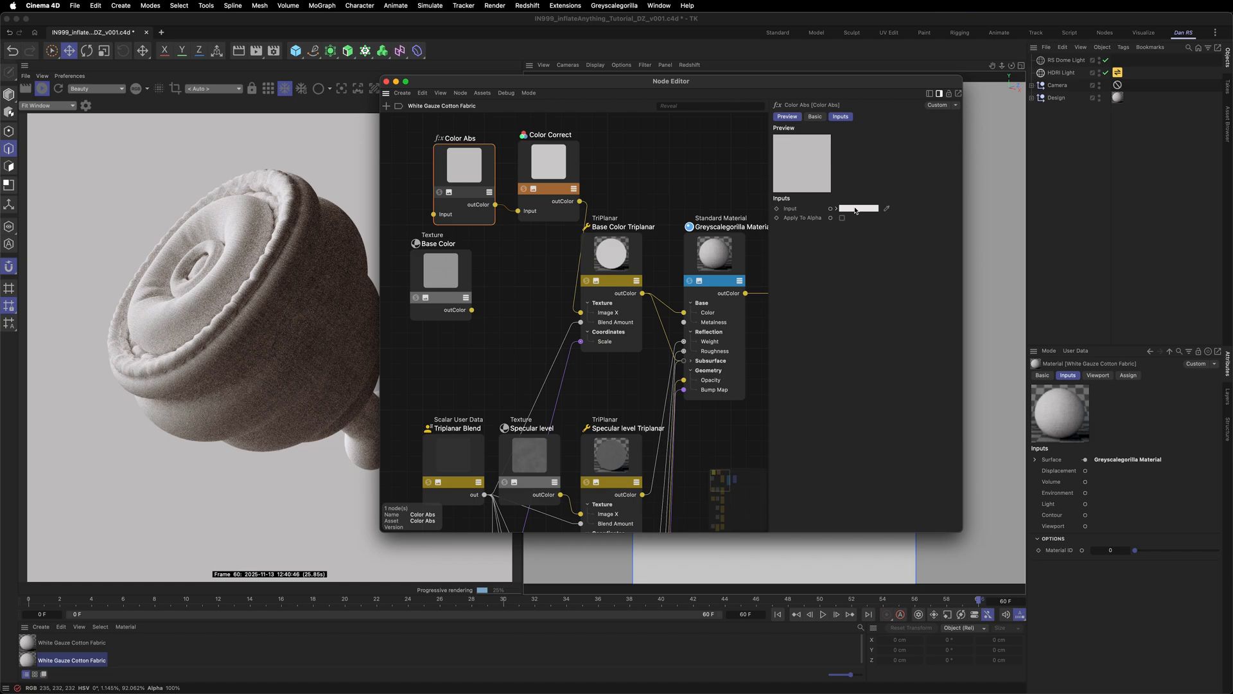
{"action": "left_click", "coordinate": [857, 208]}
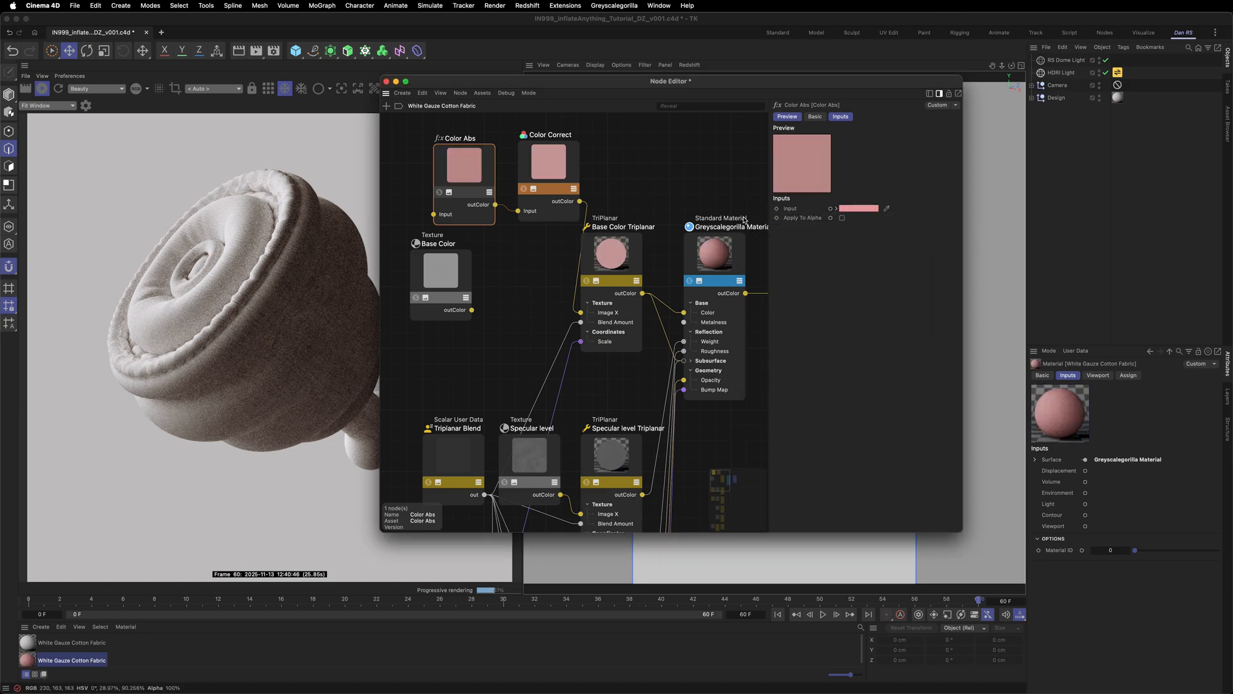
{"action": "left_click", "coordinate": [548, 161]}
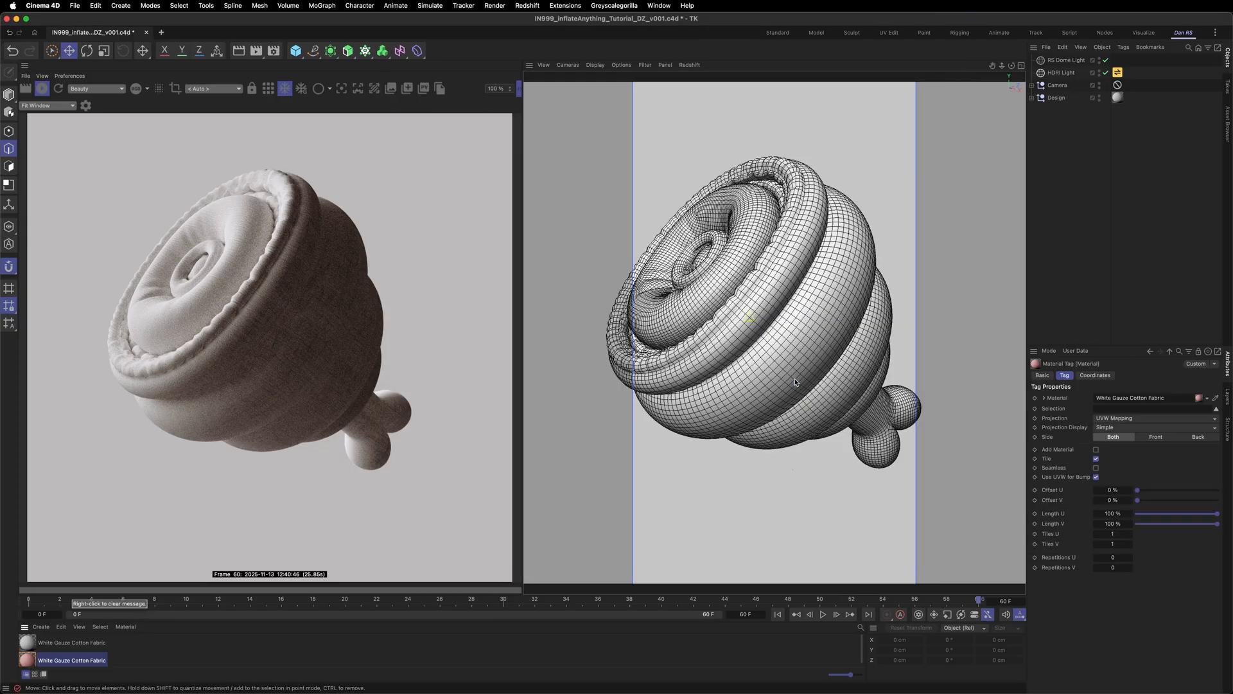
- Apply the pink fabric to the ham body and duplicate the HDRI Light with R.H set to -90°
{"action": "left_click", "coordinate": [1062, 72]}
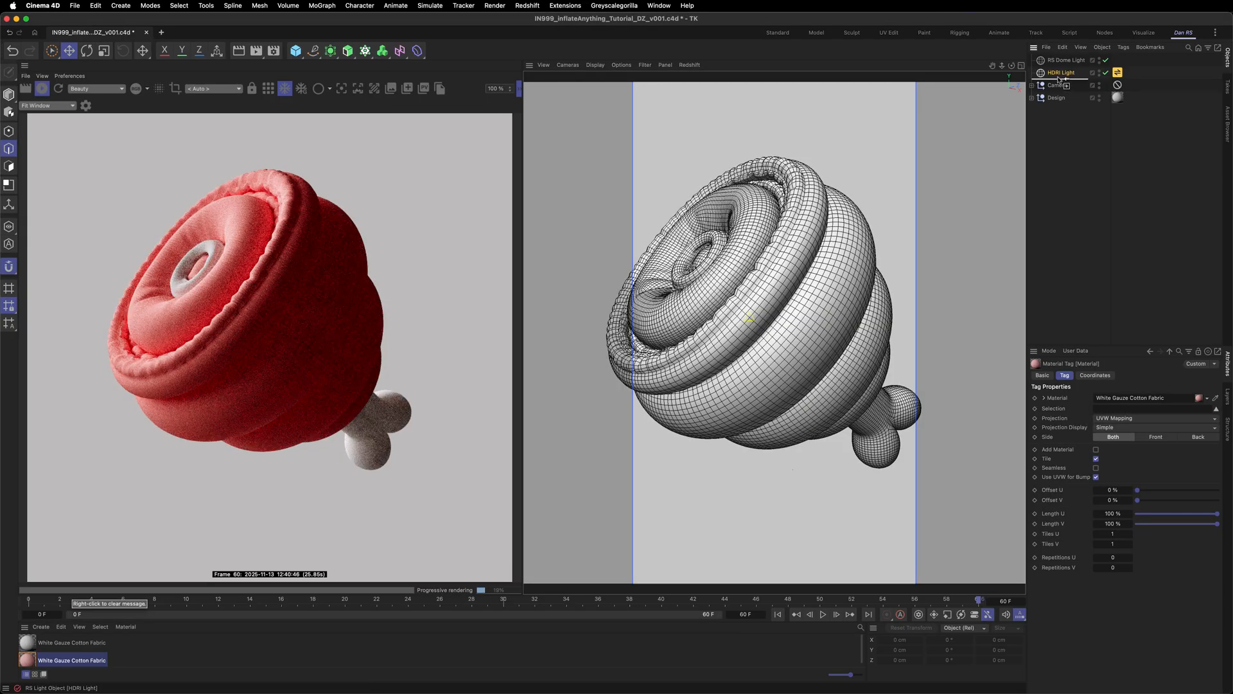
{"action": "left_click", "coordinate": [1064, 85]}
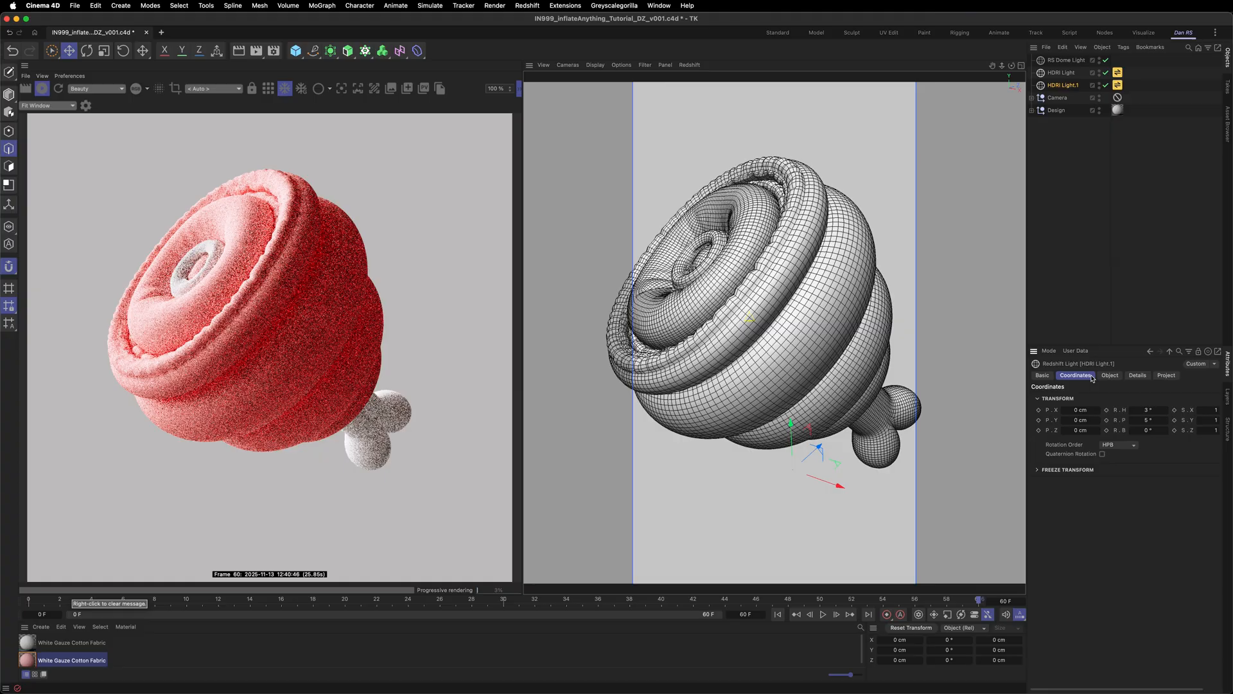
{"action": "triple_click", "coordinate": [1147, 409]}
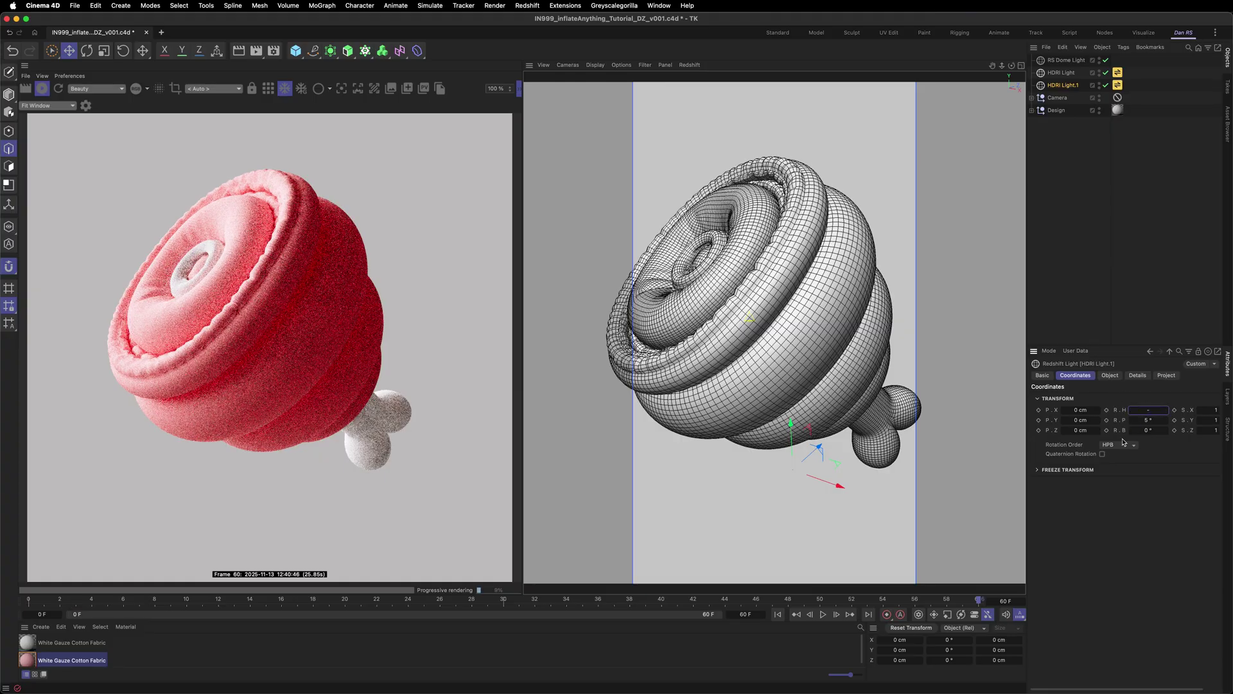
{"action": "type", "text": "-90 °"}
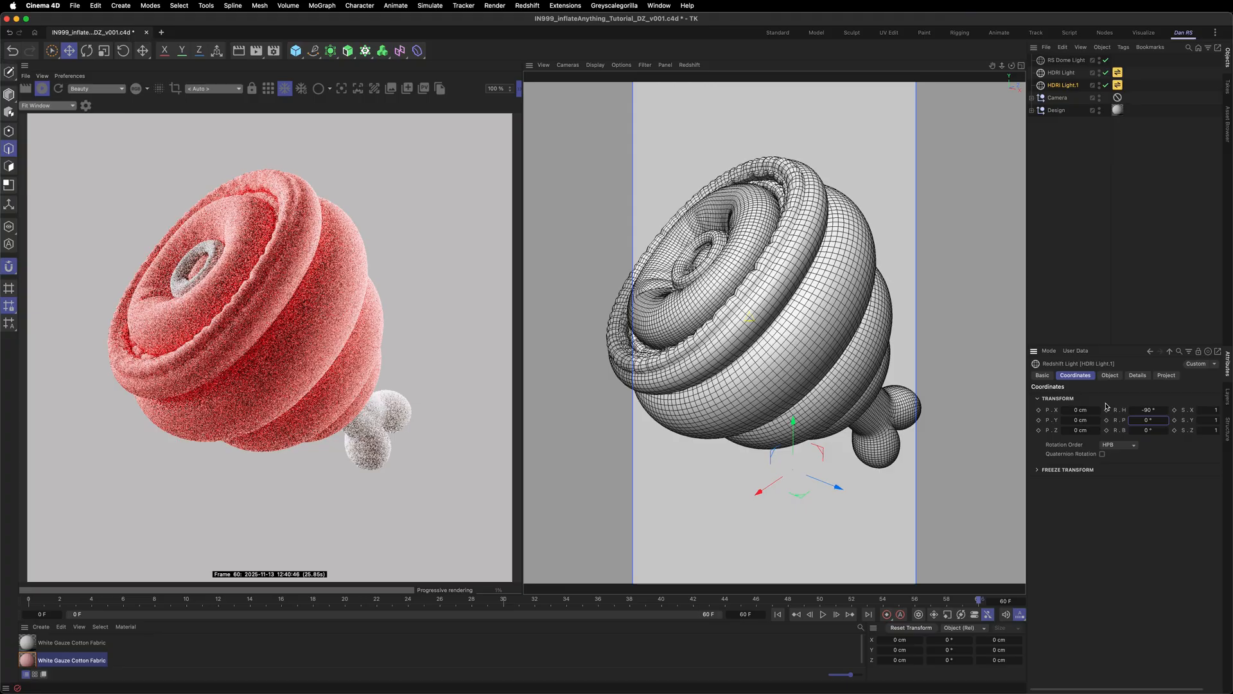
{"action": "left_click", "coordinate": [1110, 375]}
{"action": "type", "text": "smoo"}
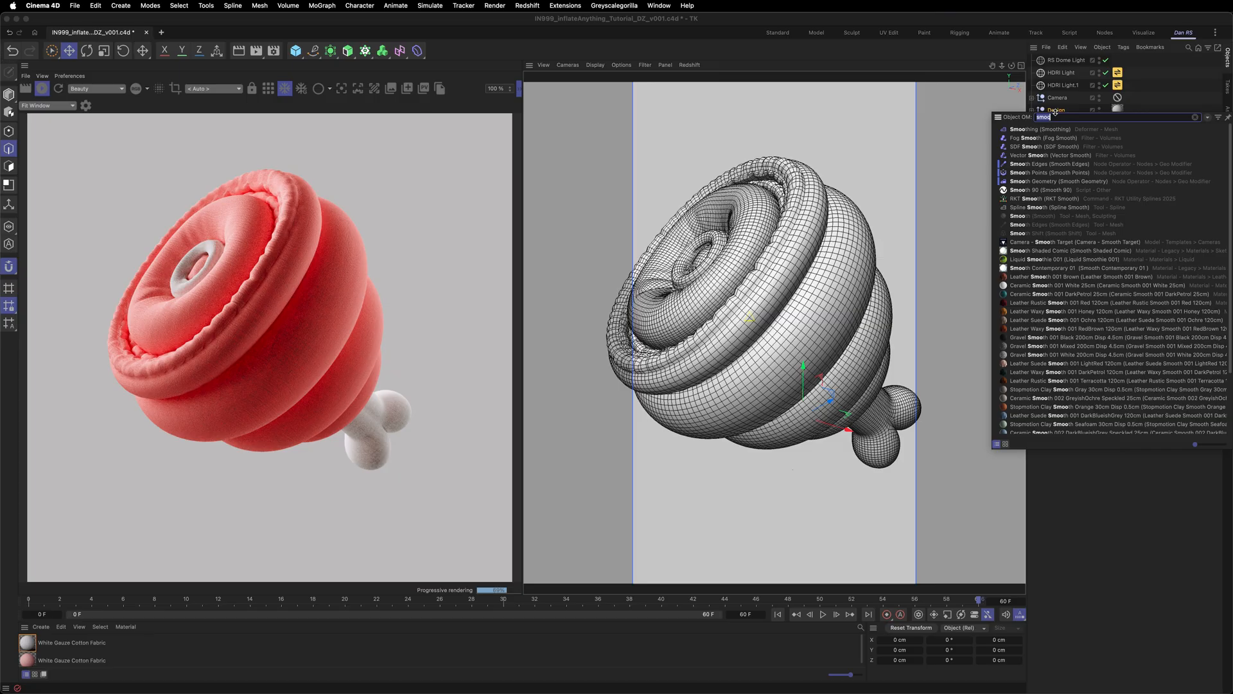
- Add an RS Object tag to Design with Geometry Override and Tessellation enabled
{"action": "left_click", "coordinate": [1057, 111]}
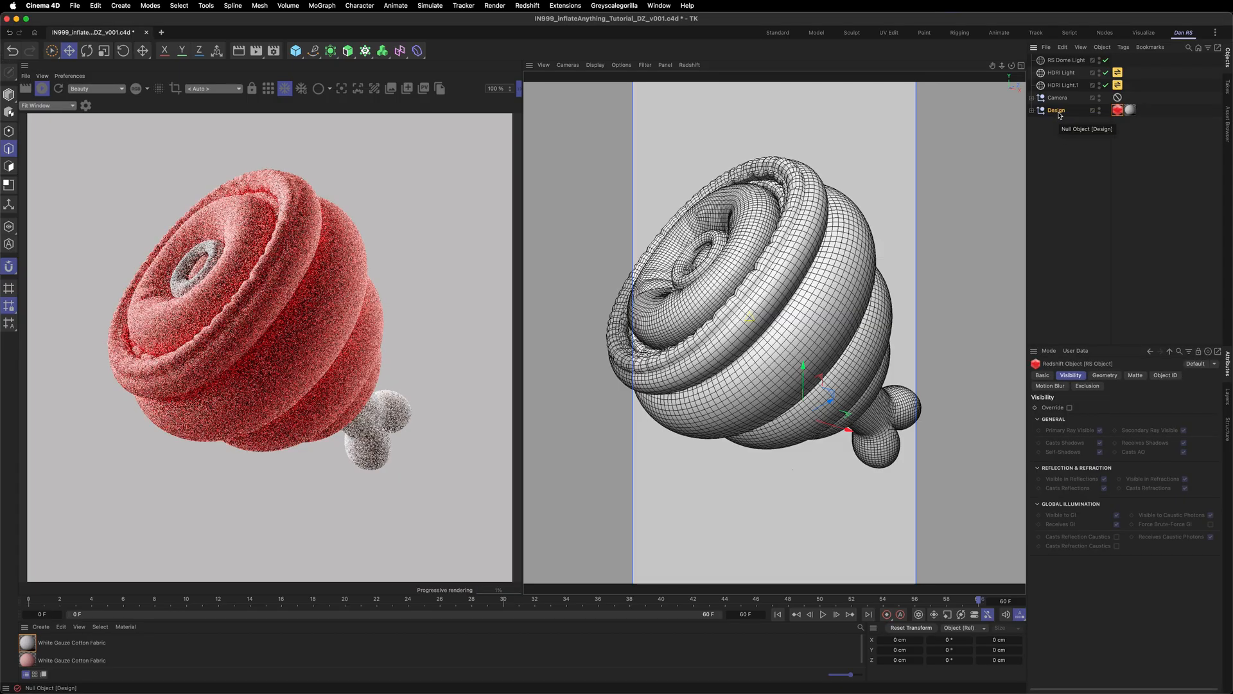
{"action": "left_click", "coordinate": [1104, 375]}
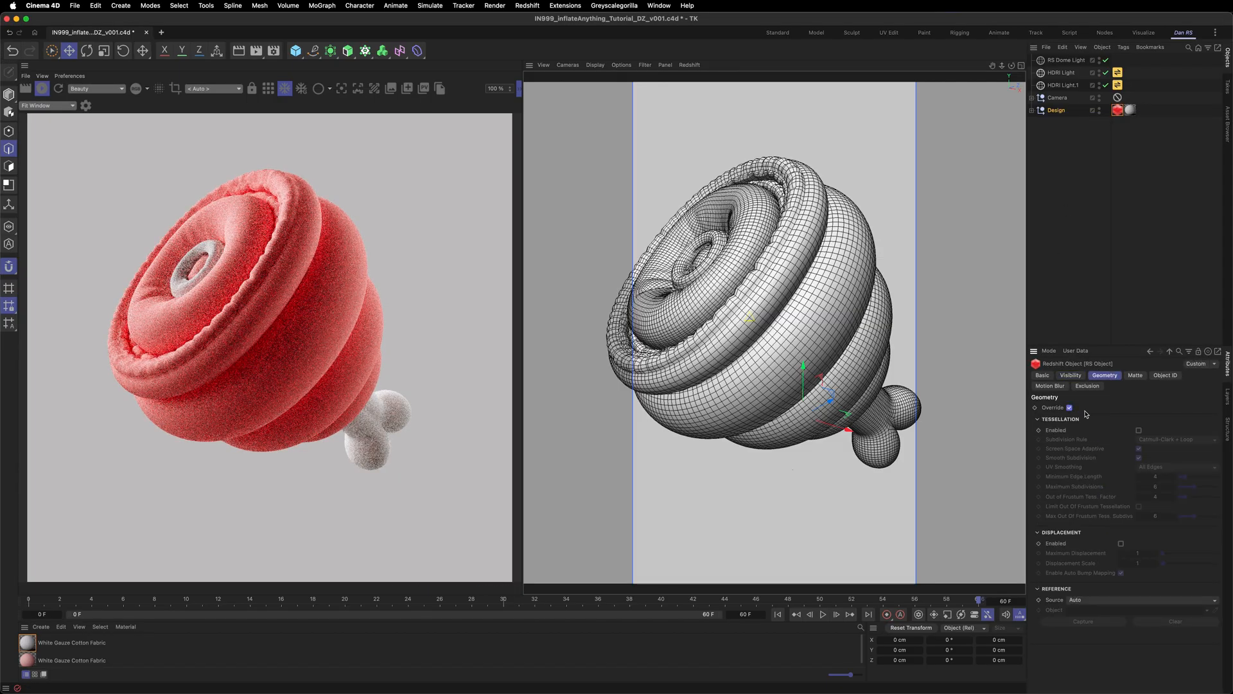
{"action": "left_click", "coordinate": [1139, 429]}
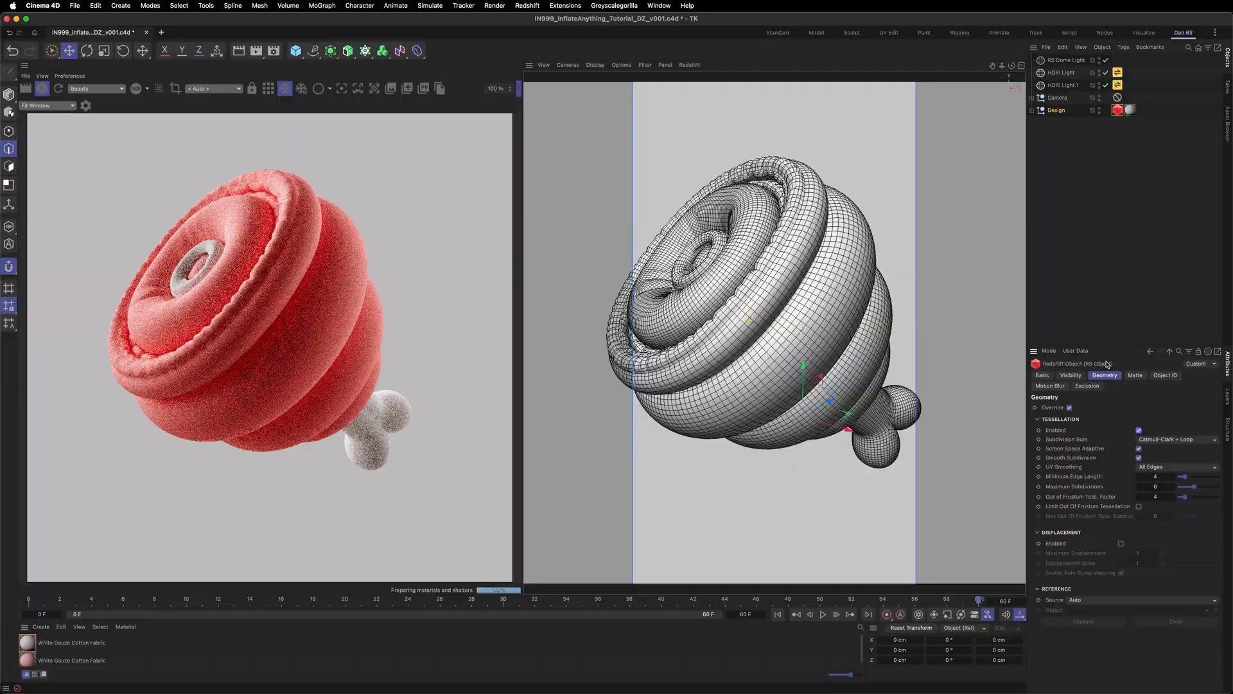